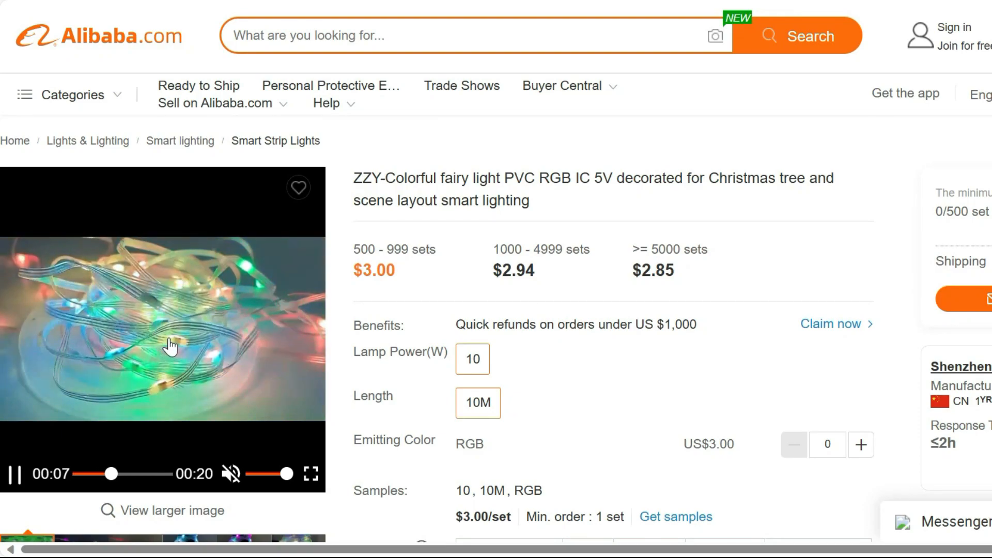
{"action": "mouse_move", "coordinate": [342, 361]}
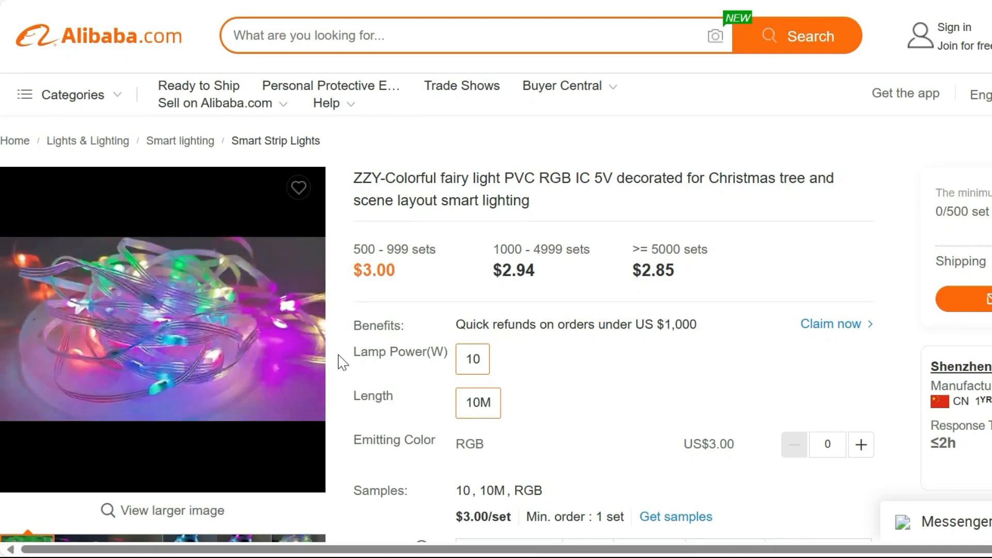
Step: Scroll the fairy light listing past Purchase details and You may also like into the product description photos
{"action": "scroll", "scroll_direction": "down", "scroll_amount": 3}
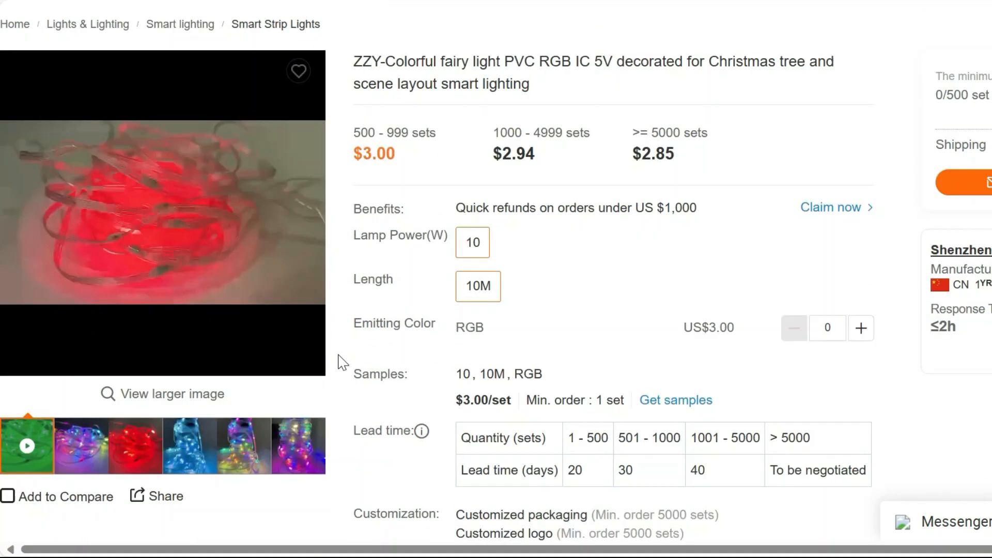
{"action": "scroll", "scroll_direction": "down", "scroll_amount": 3}
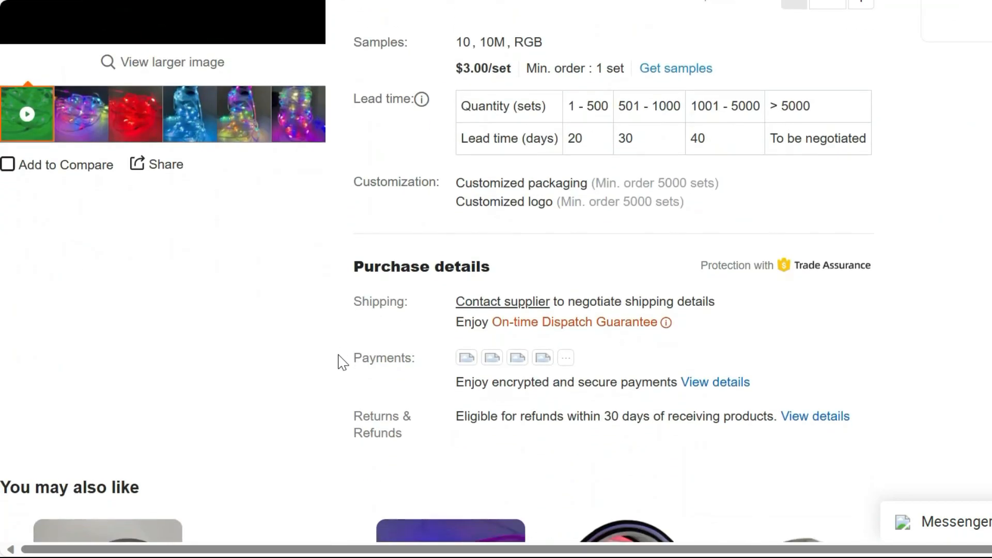
{"action": "scroll", "scroll_direction": "down", "scroll_amount": 3}
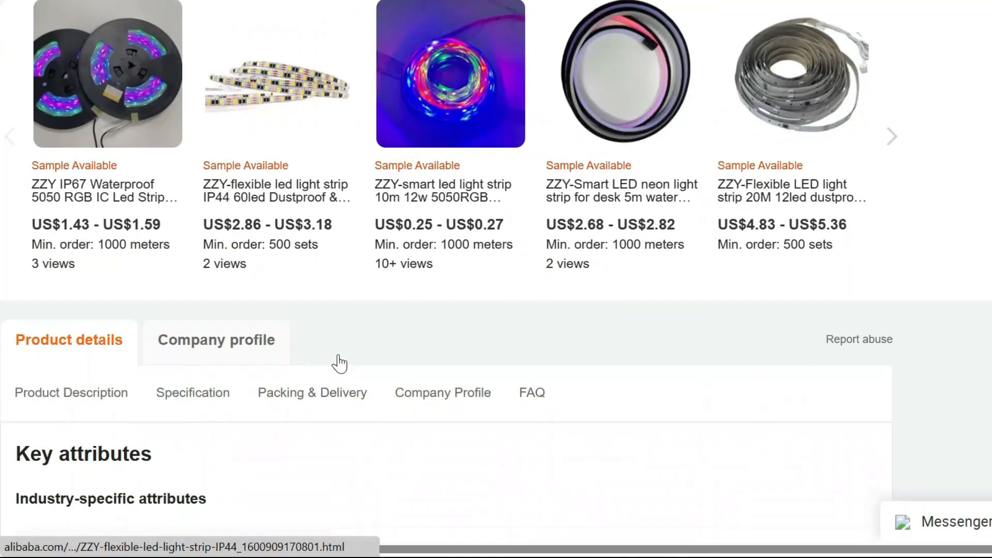
{"action": "scroll", "scroll_direction": "down", "scroll_amount": 3}
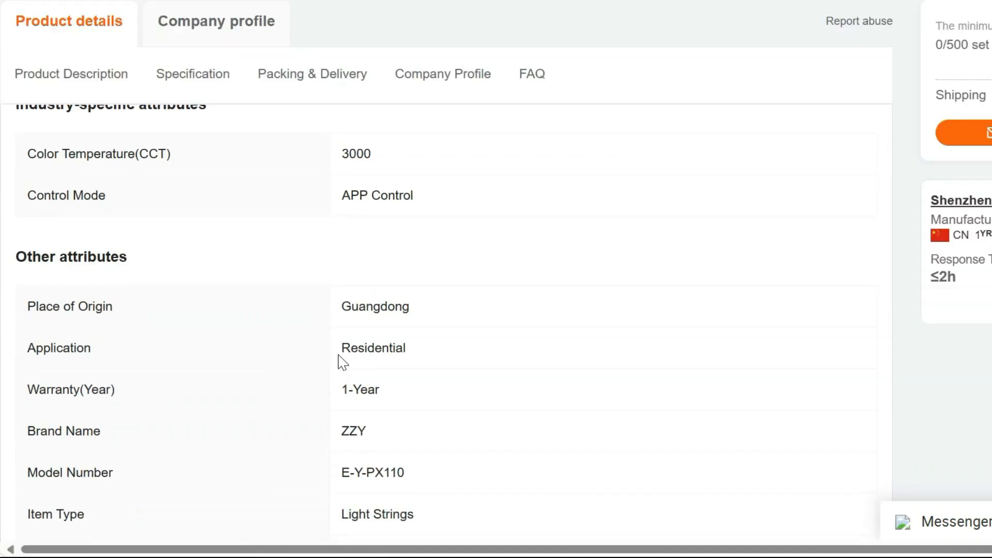
{"action": "scroll", "scroll_direction": "down", "scroll_amount": 3}
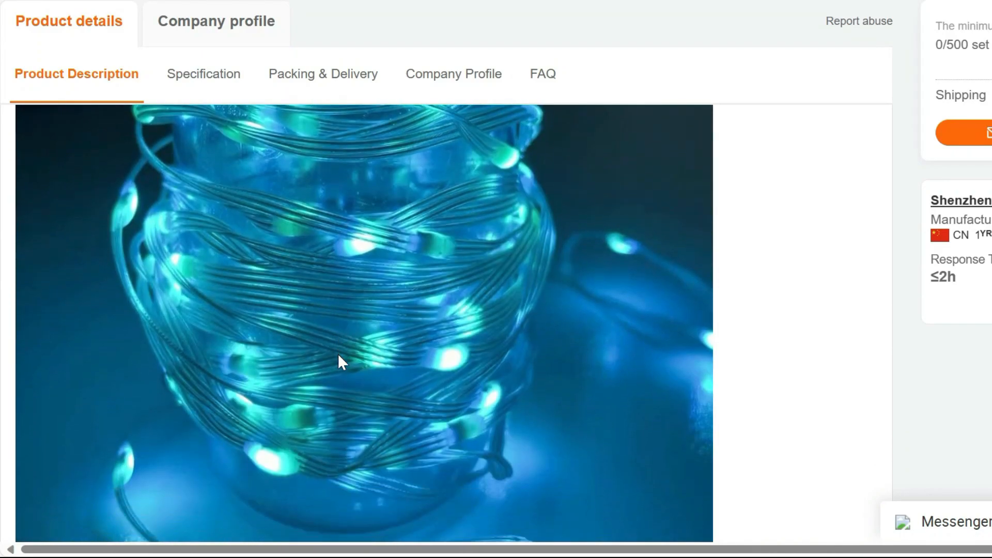
Step: Scroll through the fairy light's Specification and Packing & Delivery sections
{"action": "scroll", "scroll_direction": "down", "scroll_amount": 3}
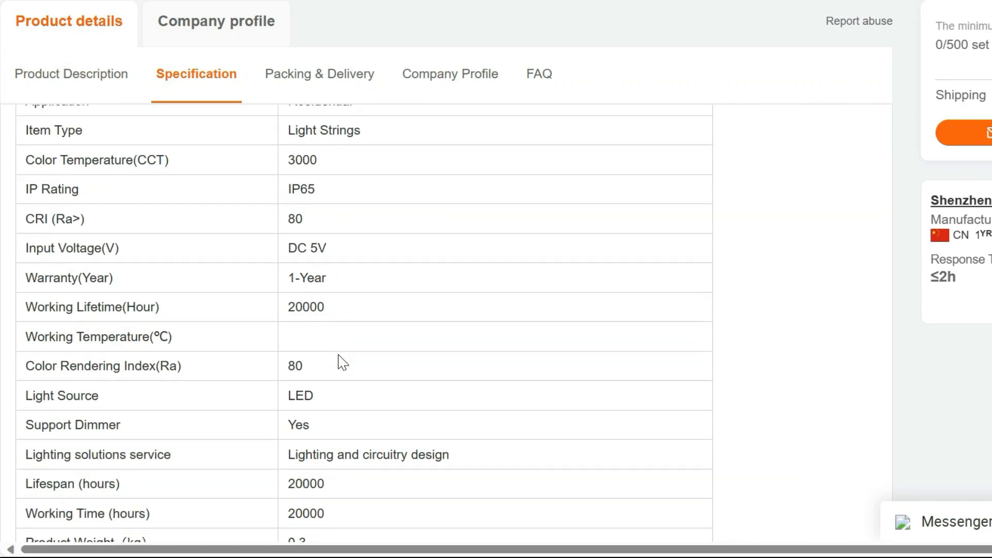
{"action": "scroll", "scroll_direction": "down", "scroll_amount": 3}
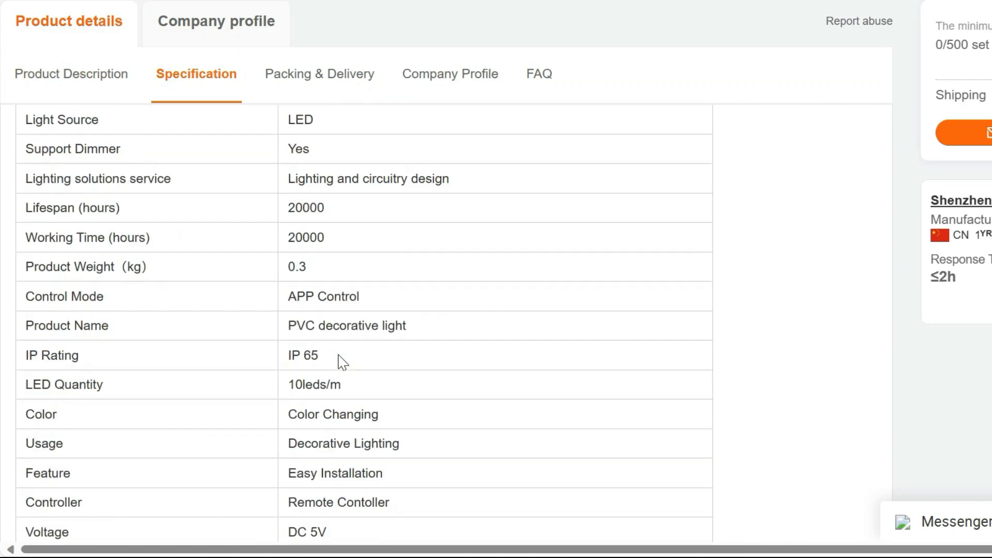
{"action": "scroll", "scroll_direction": "down", "scroll_amount": 3}
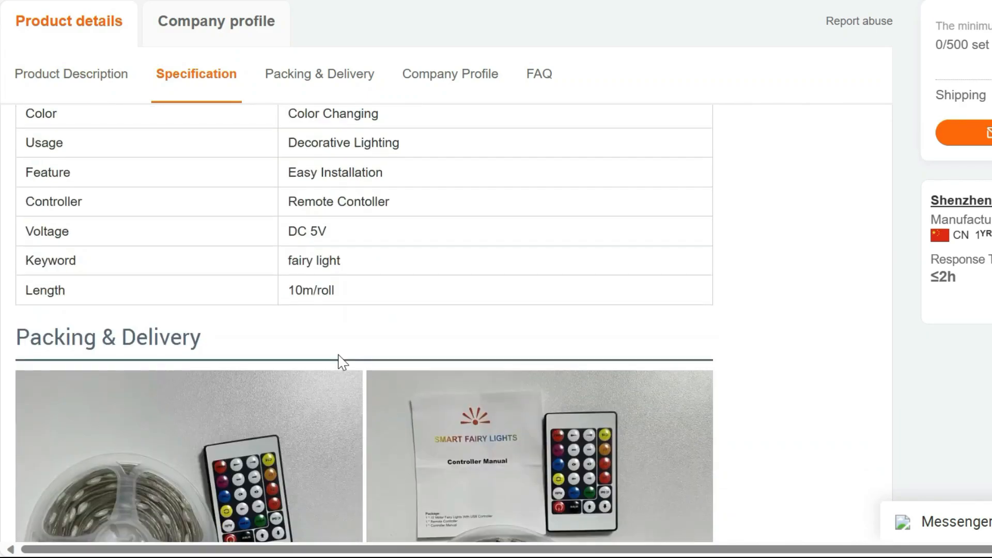
{"action": "left_click", "coordinate": [316, 73]}
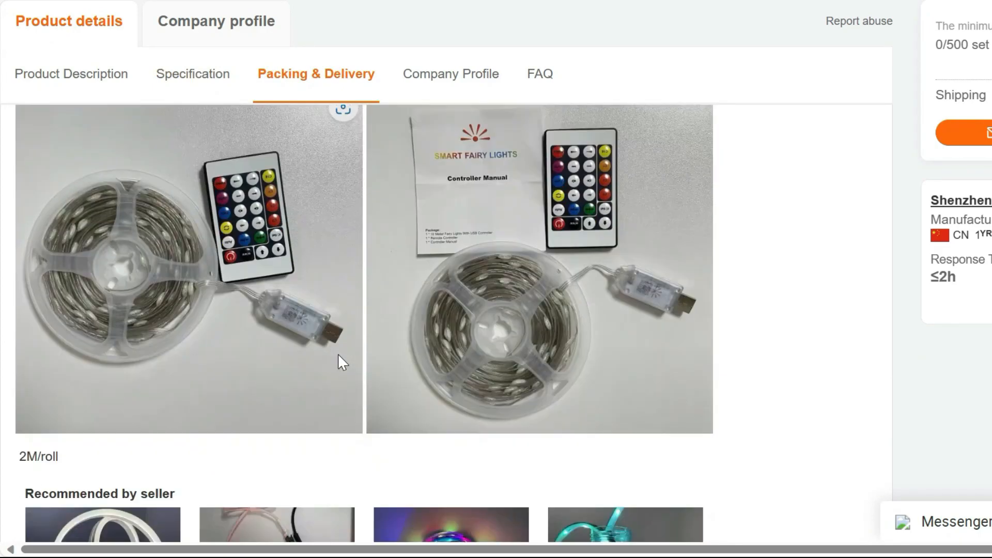
Step: Continue down through the Company Profile and FAQ to the supplier message form
{"action": "scroll", "scroll_direction": "down", "scroll_amount": 3}
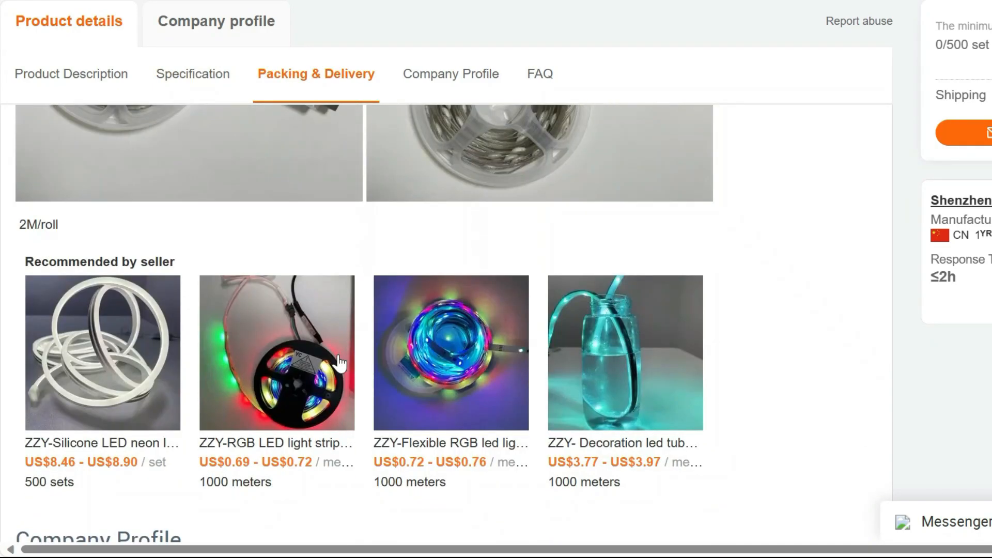
{"action": "scroll", "scroll_direction": "down", "scroll_amount": 3}
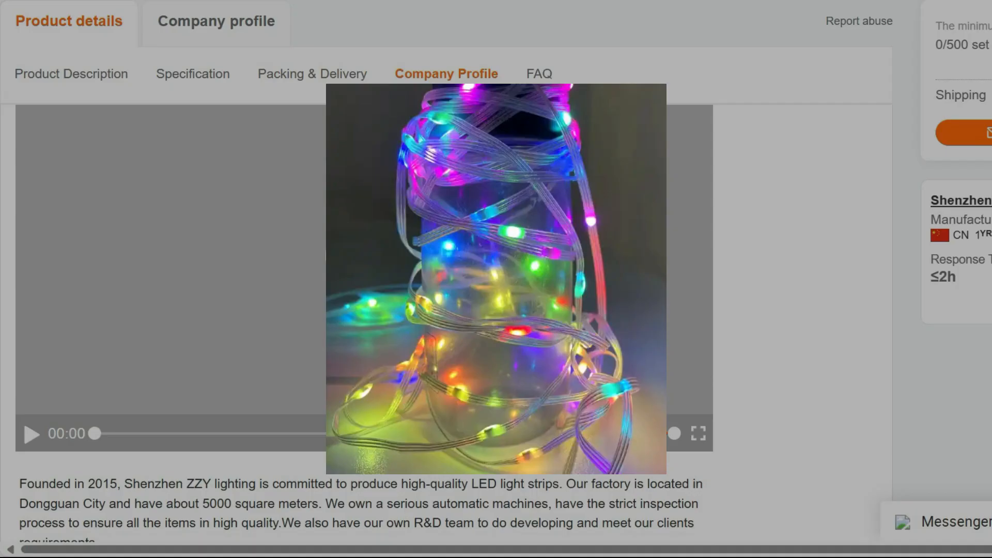
{"action": "scroll", "scroll_direction": "down", "scroll_amount": 3}
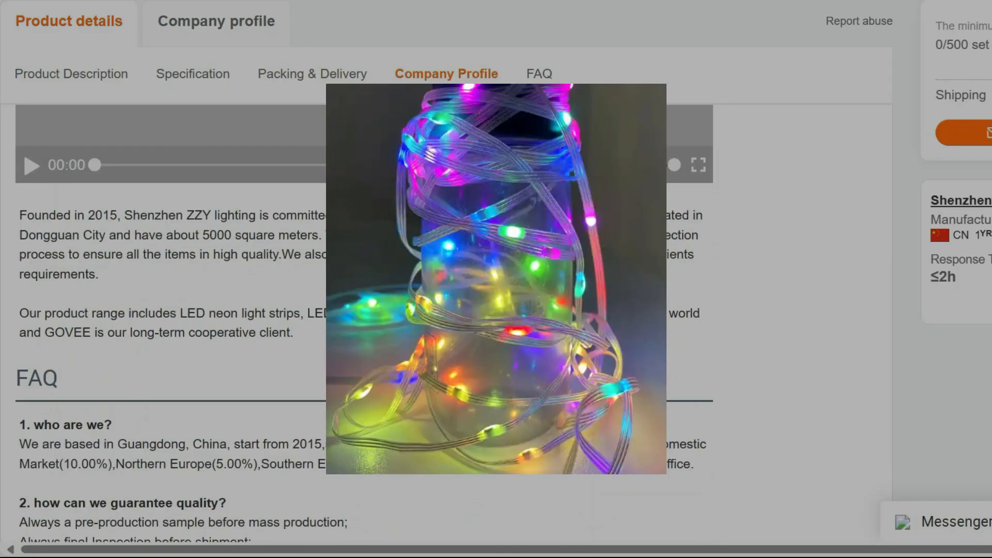
{"action": "scroll", "scroll_direction": "down", "scroll_amount": 3}
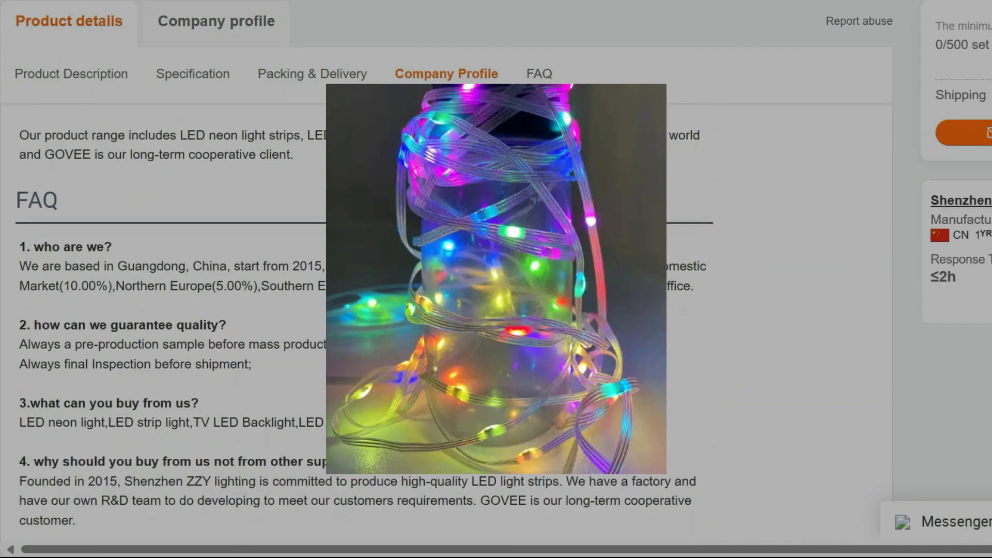
{"action": "left_click", "coordinate": [538, 74]}
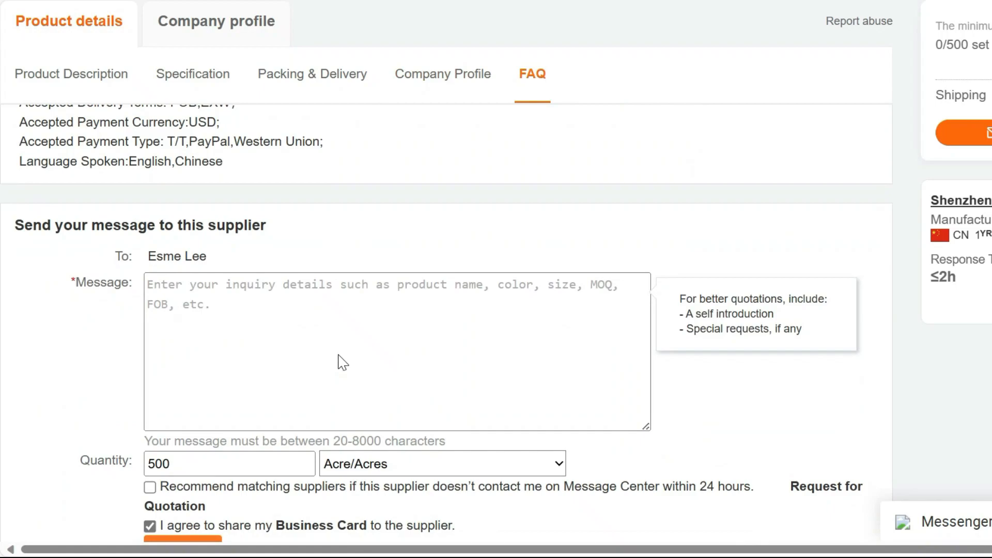
{"action": "scroll", "scroll_direction": "down", "scroll_amount": 3}
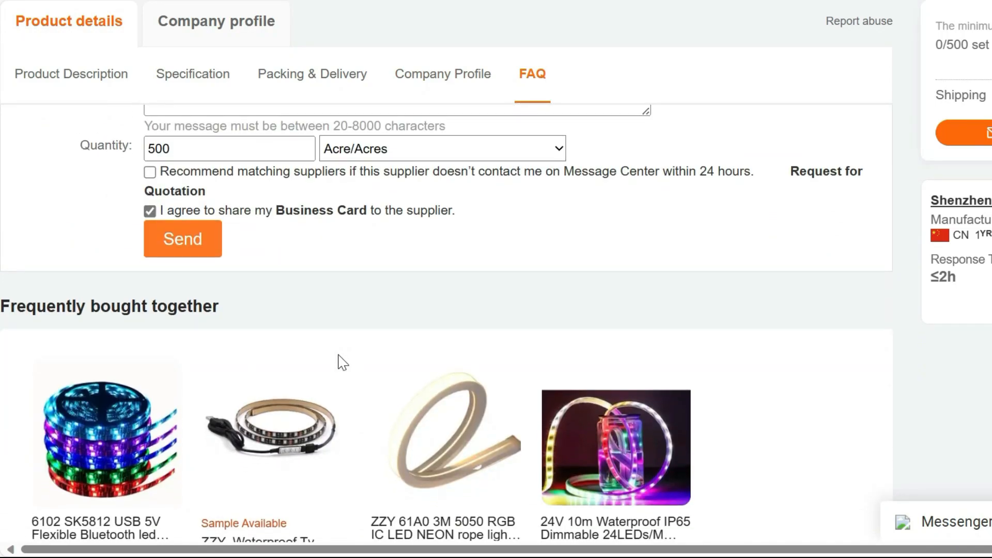
{"action": "scroll", "scroll_direction": "down", "scroll_amount": 3}
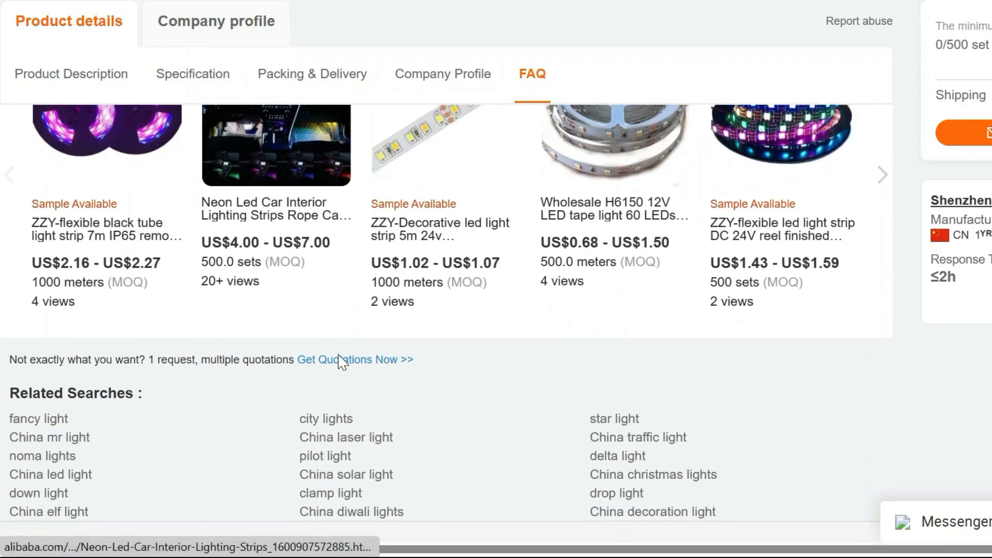
{"action": "scroll", "scroll_direction": "down", "scroll_amount": 3}
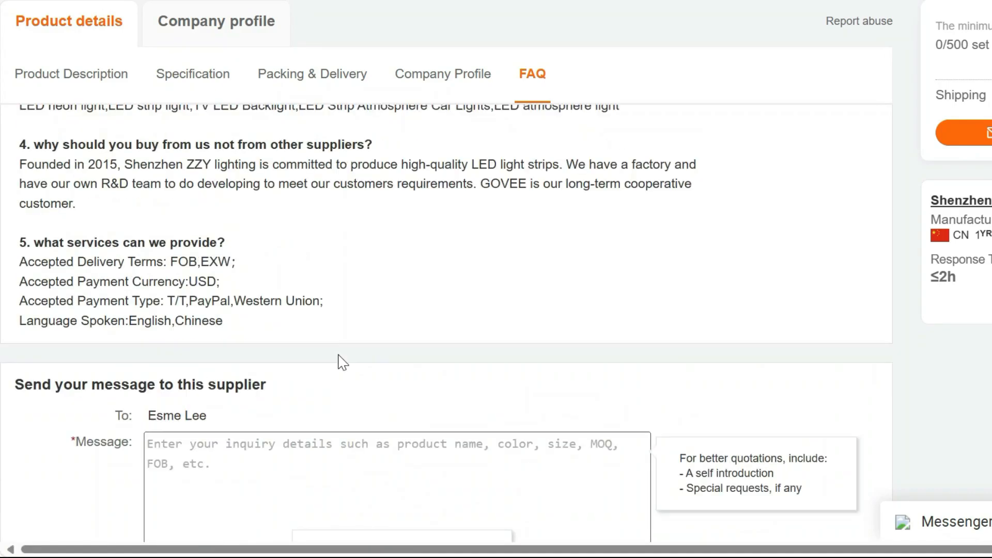
Step: Move back up the fairy light listing to the Specification table with origin, brand and model number
{"action": "scroll", "scroll_direction": "up", "scroll_amount": 3}
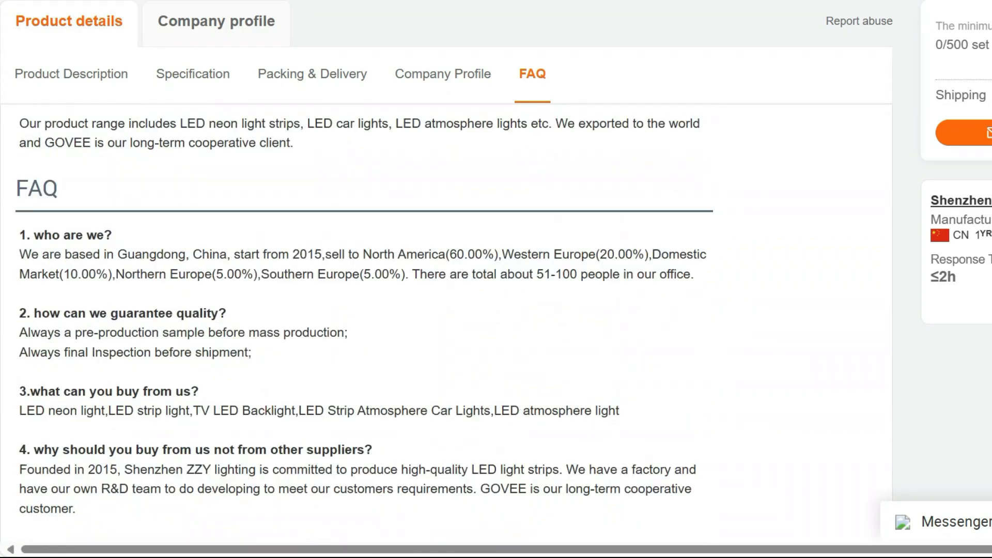
{"action": "left_click", "coordinate": [444, 74]}
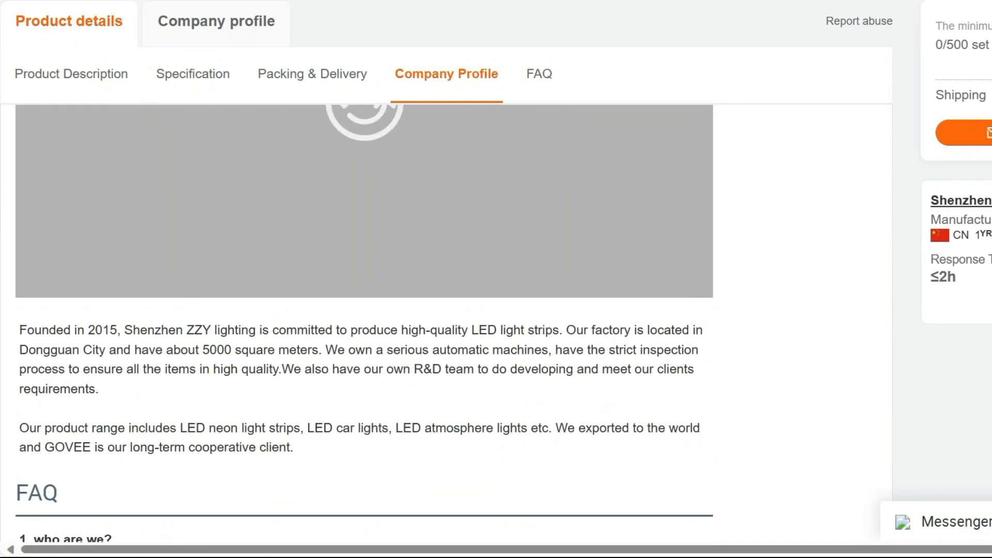
{"action": "left_click", "coordinate": [316, 74]}
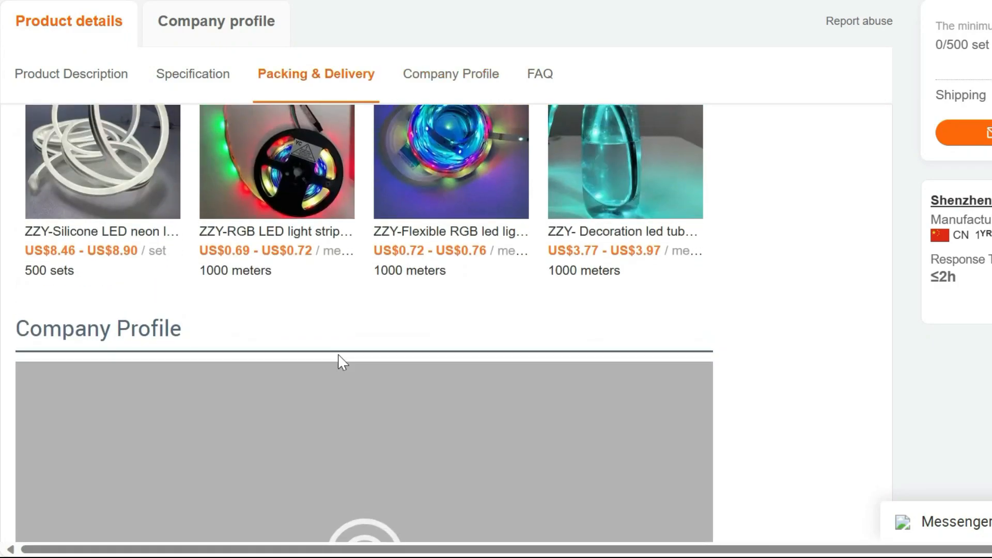
{"action": "scroll", "scroll_direction": "down", "scroll_amount": 3}
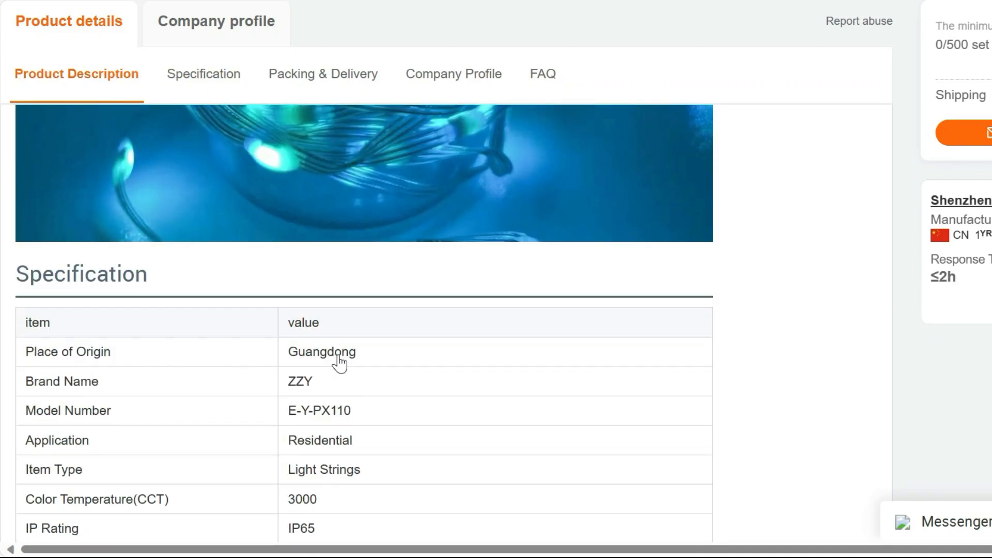
{"action": "scroll", "scroll_direction": "up", "scroll_amount": 3}
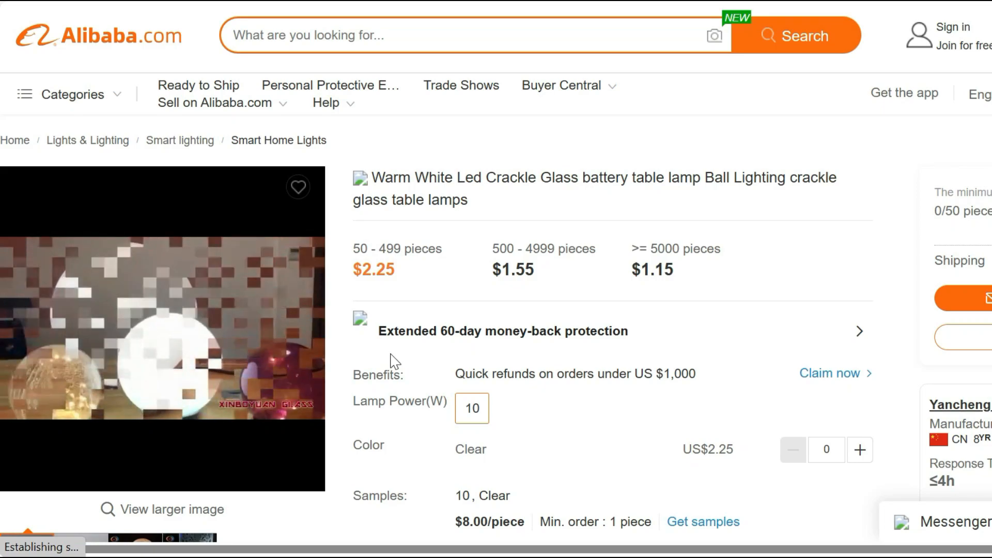
Step: Scroll the crackle glass lamp listing past Purchase details to Key attributes like glass body and Jiangsu origin
{"action": "scroll", "scroll_direction": "down", "scroll_amount": 3}
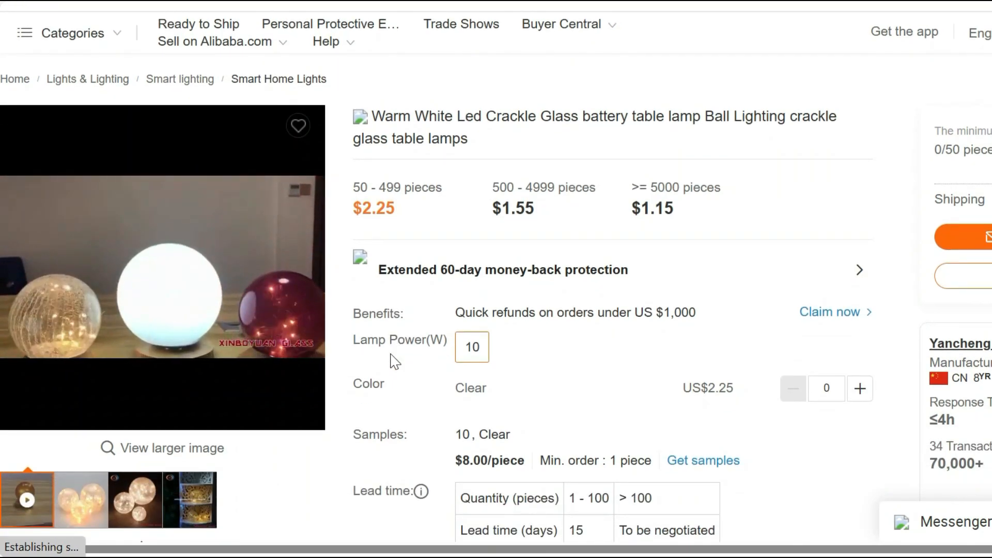
{"action": "scroll", "scroll_direction": "down", "scroll_amount": 3}
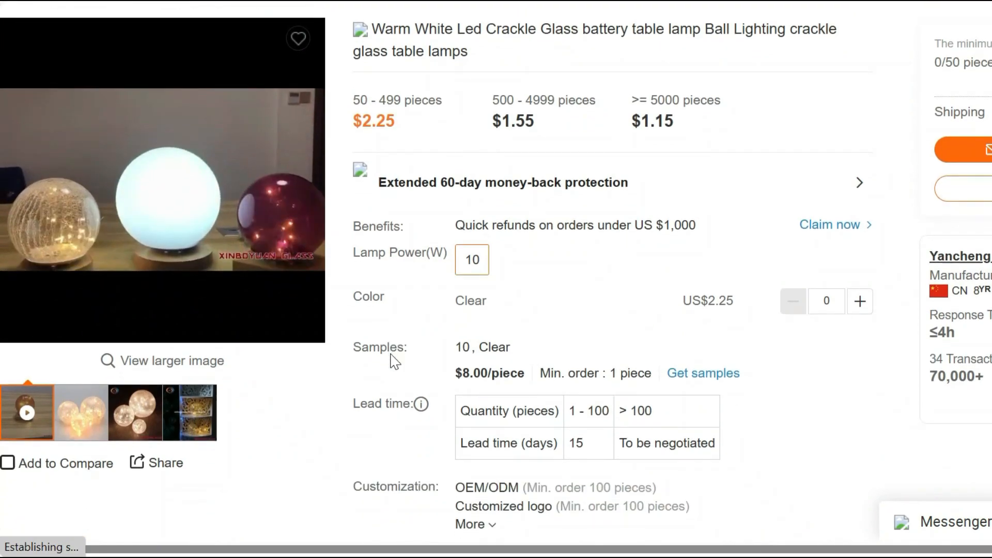
{"action": "scroll", "scroll_direction": "down", "scroll_amount": 3}
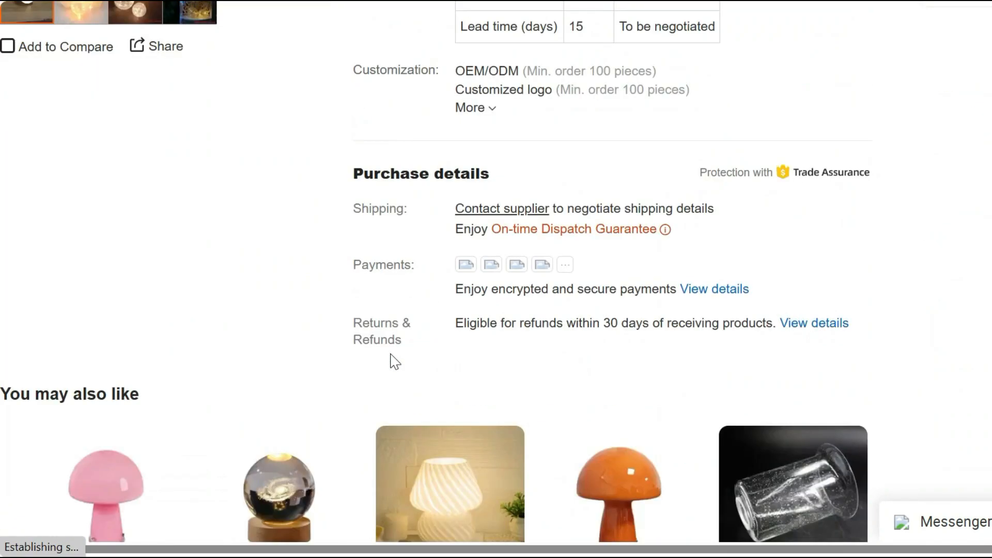
{"action": "scroll", "scroll_direction": "down", "scroll_amount": 3}
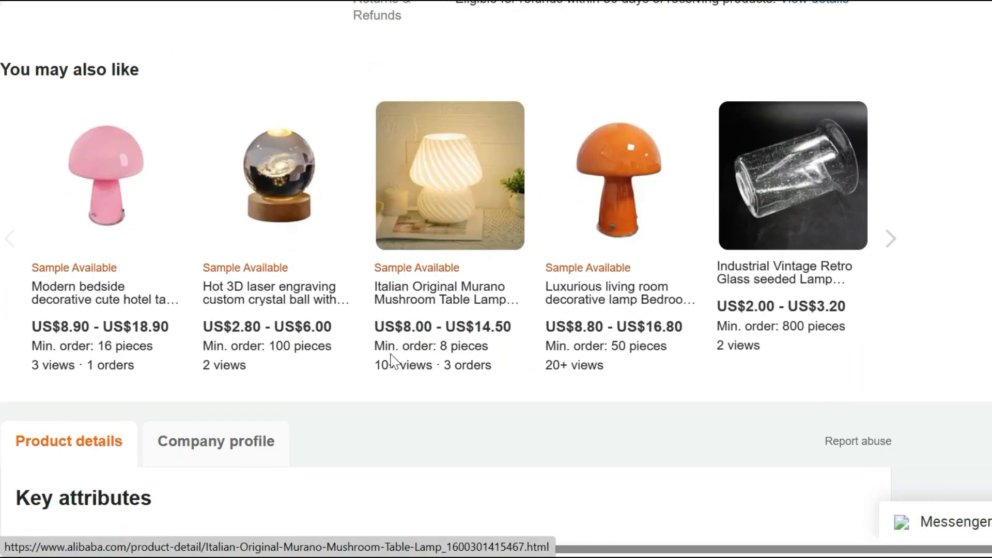
{"action": "scroll", "scroll_direction": "down", "scroll_amount": 3}
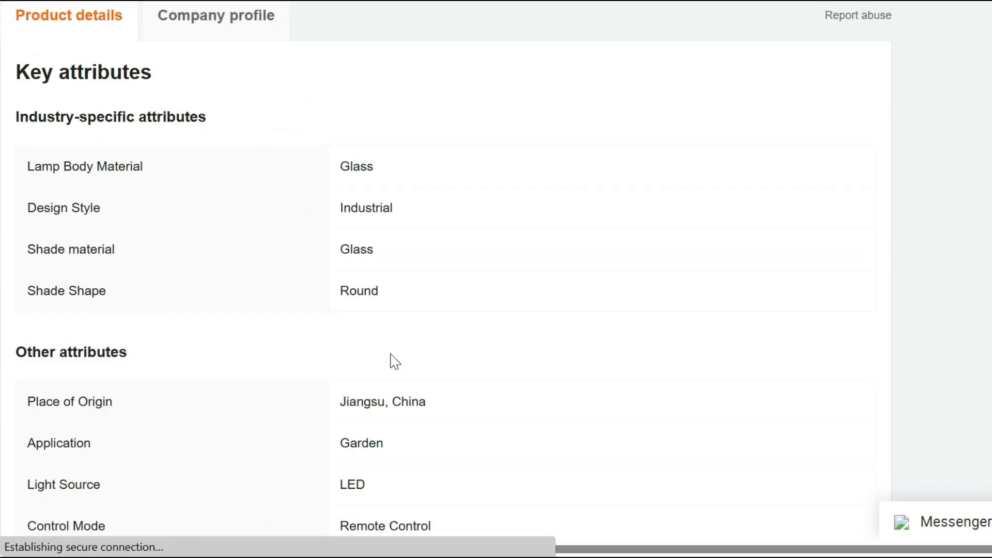
{"action": "scroll", "scroll_direction": "down", "scroll_amount": 3}
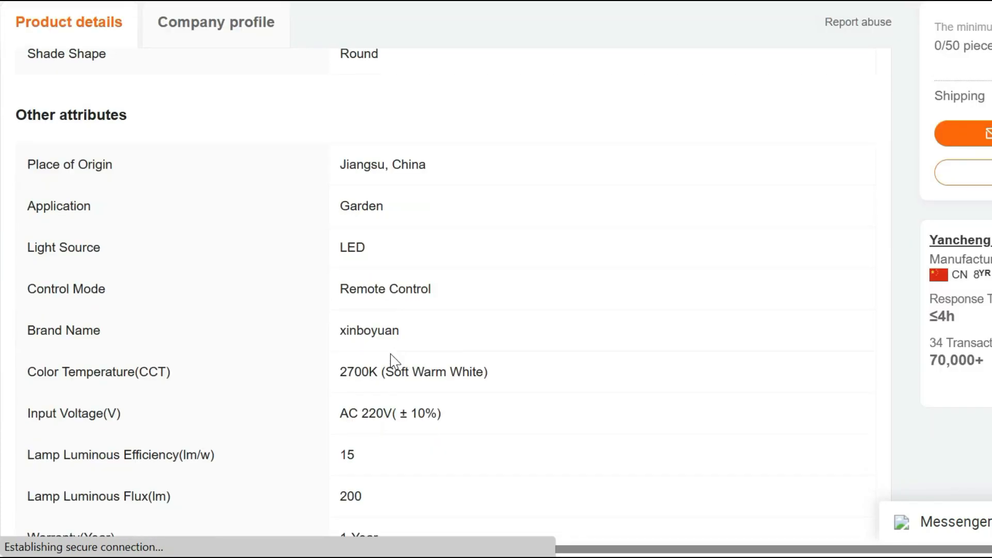
{"action": "scroll", "scroll_direction": "down", "scroll_amount": 3}
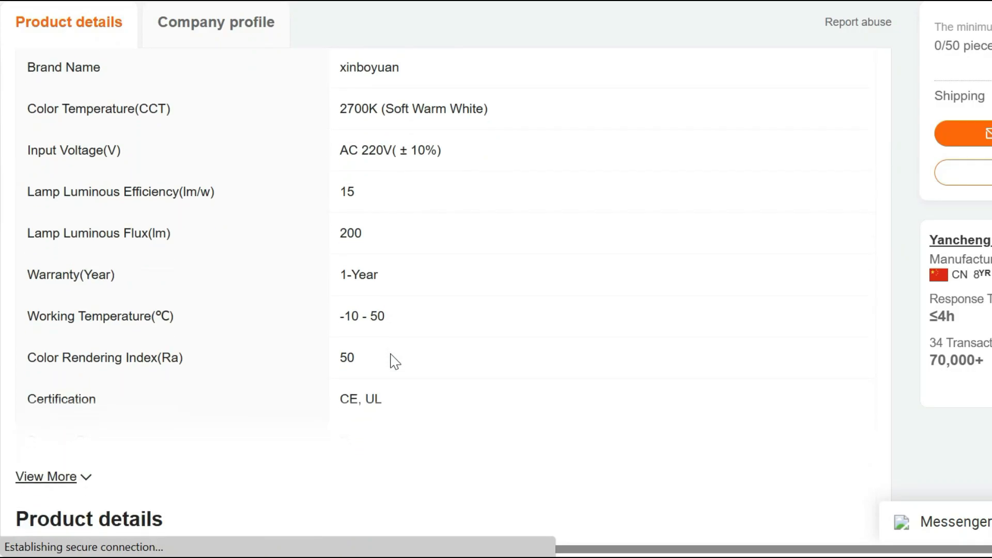
{"action": "scroll", "scroll_direction": "down", "scroll_amount": 3}
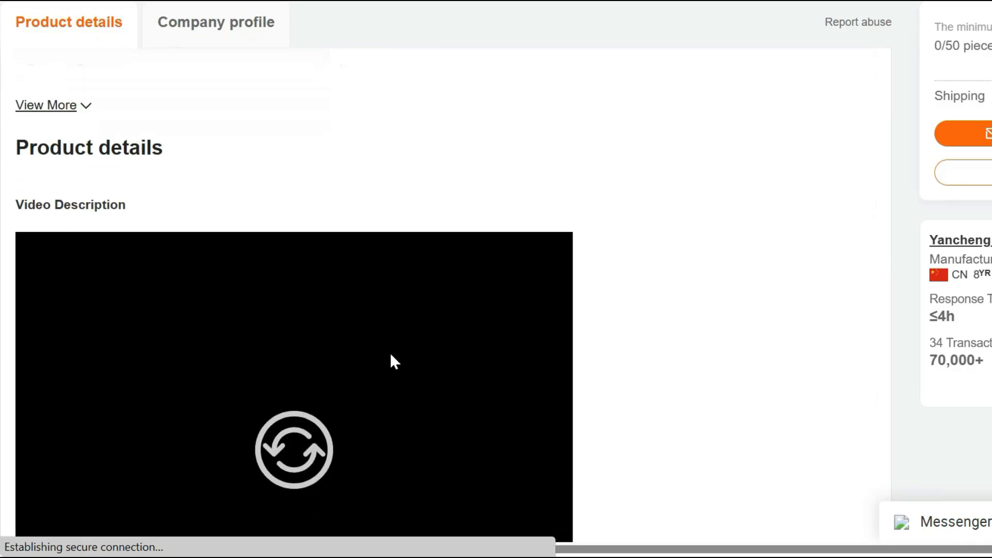
{"action": "scroll", "scroll_direction": "down", "scroll_amount": 3}
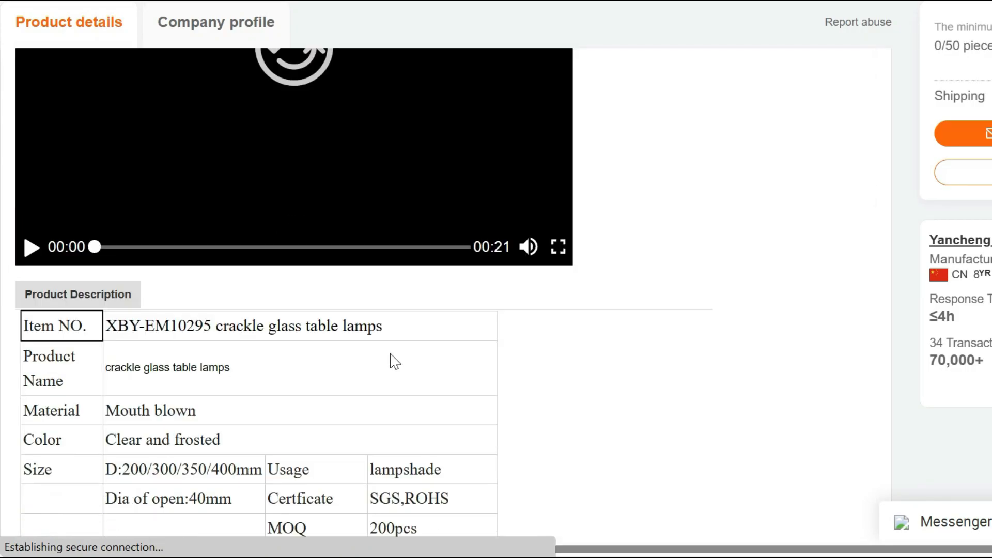
{"action": "scroll", "scroll_direction": "down", "scroll_amount": 3}
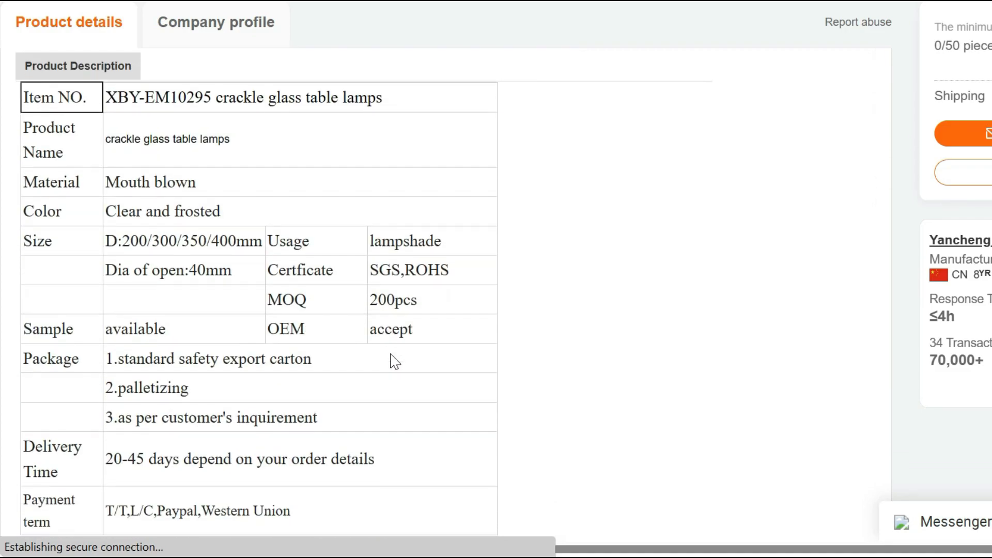
{"action": "scroll", "scroll_direction": "down", "scroll_amount": 3}
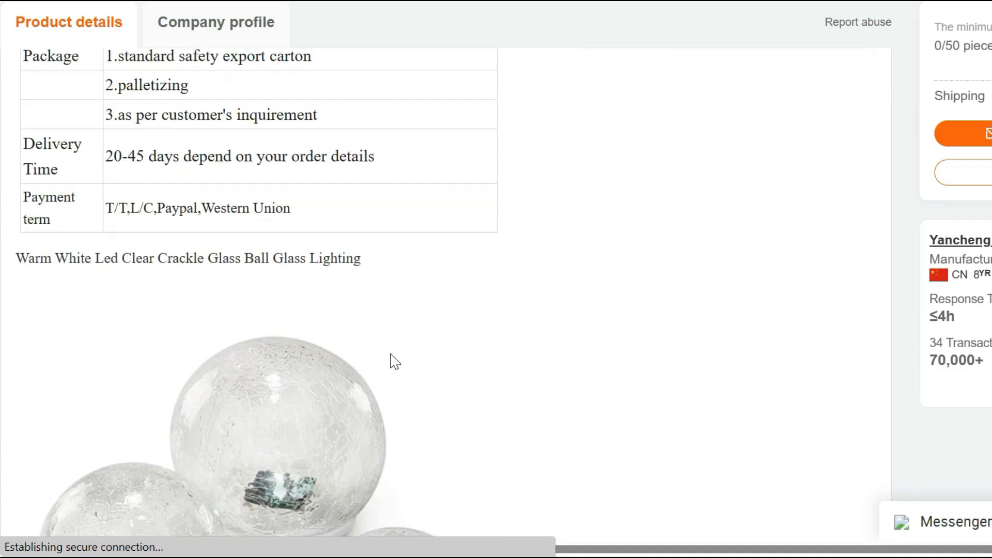
{"action": "scroll", "scroll_direction": "down", "scroll_amount": 3}
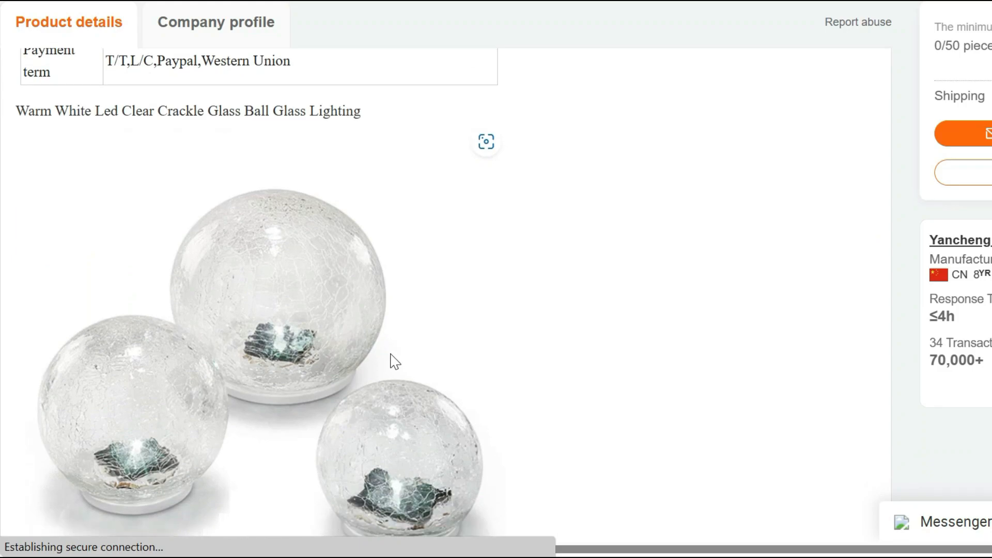
{"action": "scroll", "scroll_direction": "down", "scroll_amount": 3}
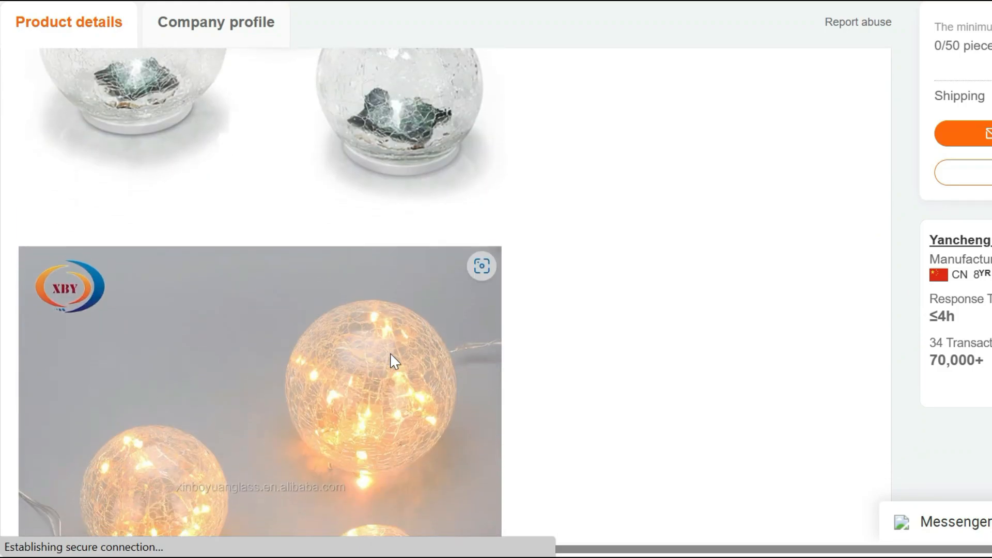
{"action": "scroll", "scroll_direction": "down", "scroll_amount": 3}
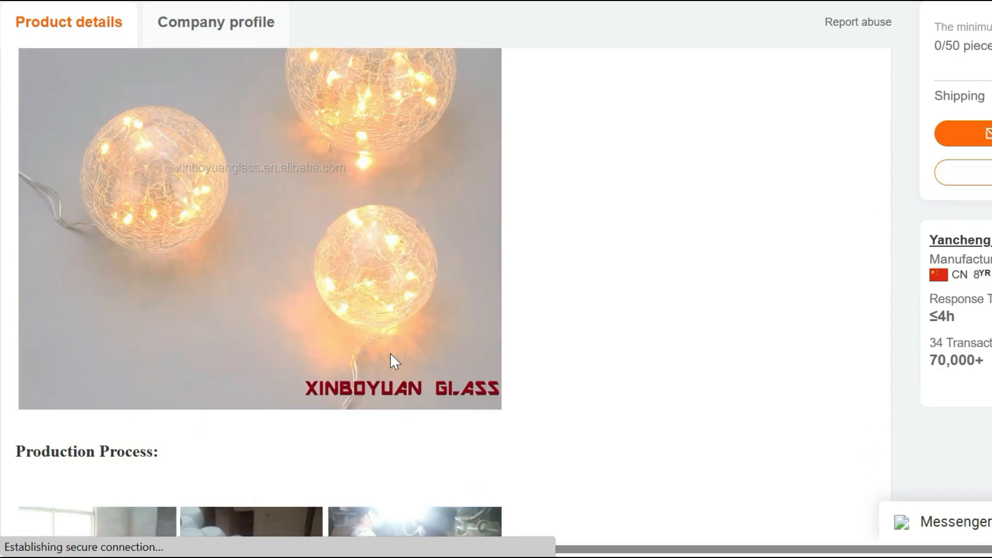
{"action": "scroll", "scroll_direction": "down", "scroll_amount": 3}
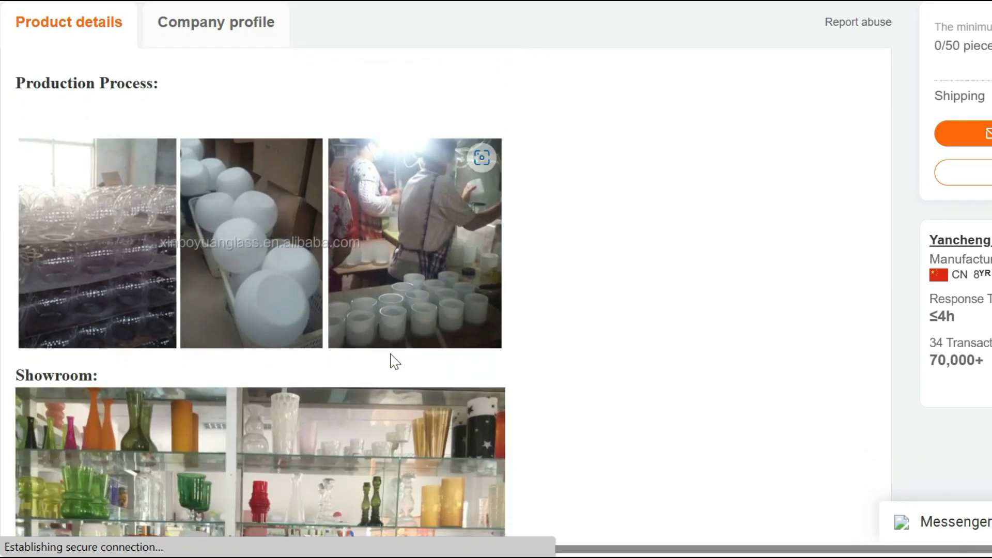
{"action": "scroll", "scroll_direction": "down", "scroll_amount": 3}
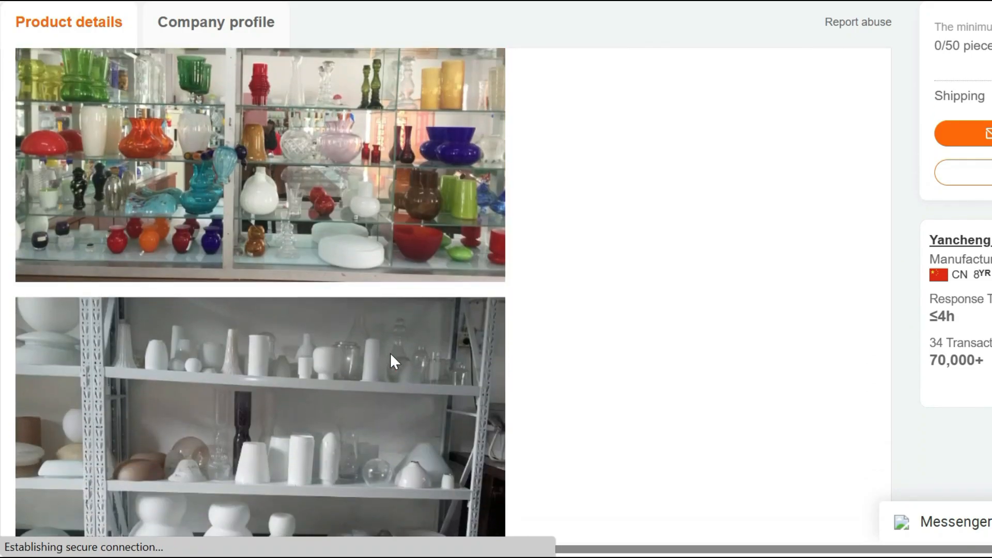
{"action": "scroll", "scroll_direction": "down", "scroll_amount": 3}
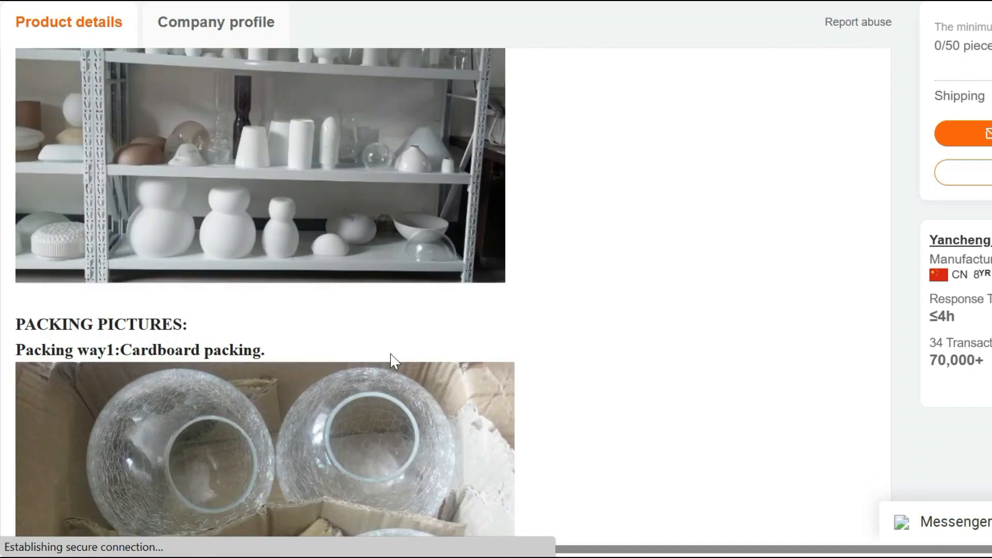
{"action": "scroll", "scroll_direction": "down", "scroll_amount": 3}
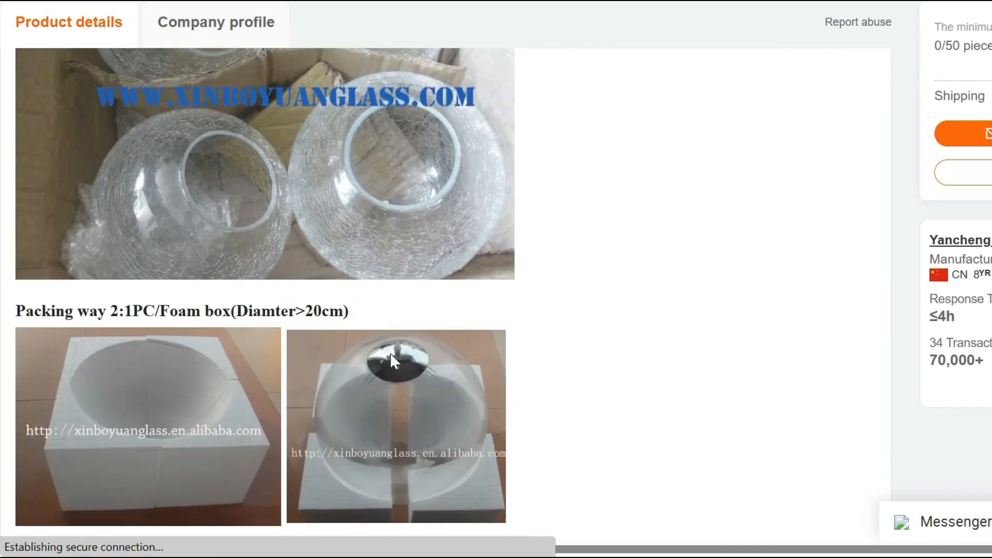
{"action": "scroll", "scroll_direction": "down", "scroll_amount": 3}
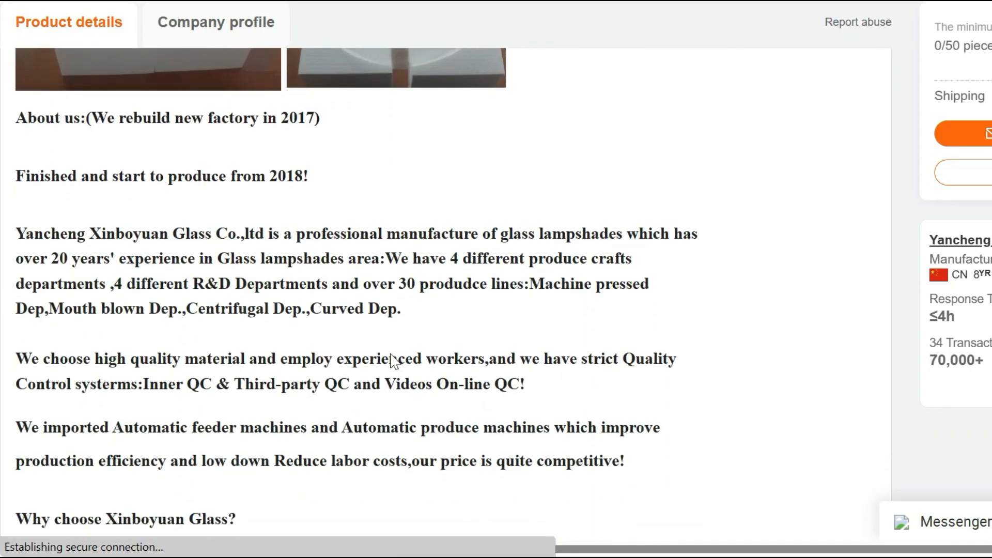
{"action": "scroll", "scroll_direction": "down", "scroll_amount": 3}
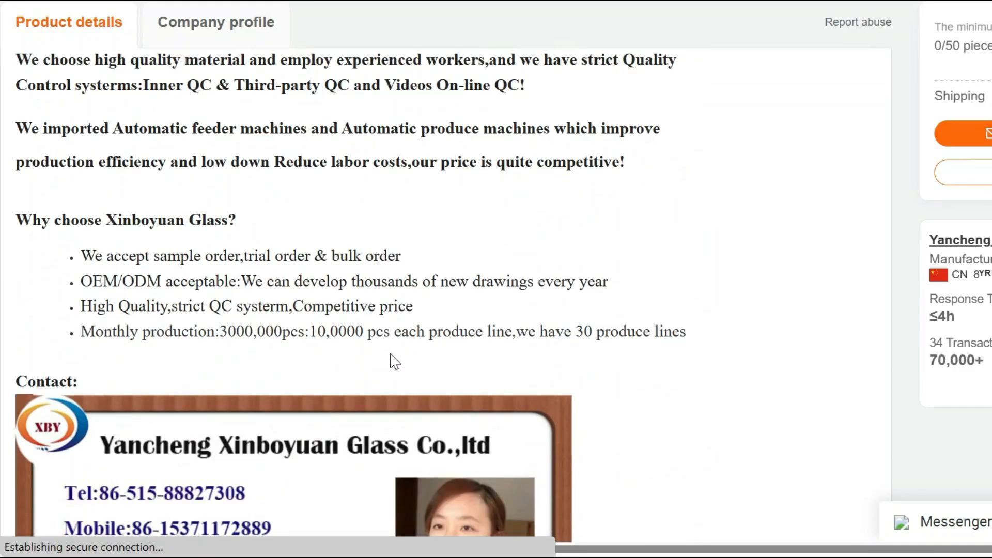
{"action": "scroll", "scroll_direction": "down", "scroll_amount": 3}
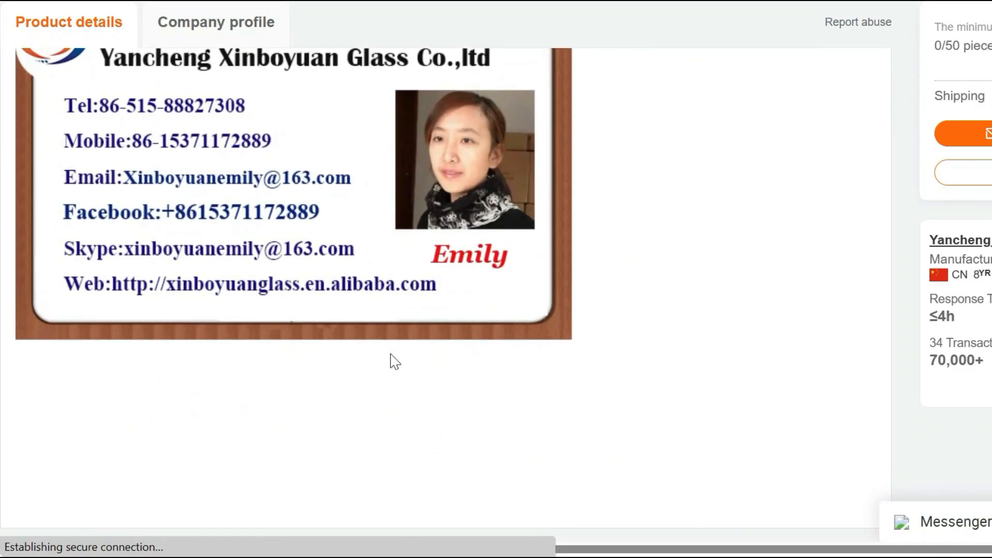
{"action": "scroll", "scroll_direction": "down", "scroll_amount": 3}
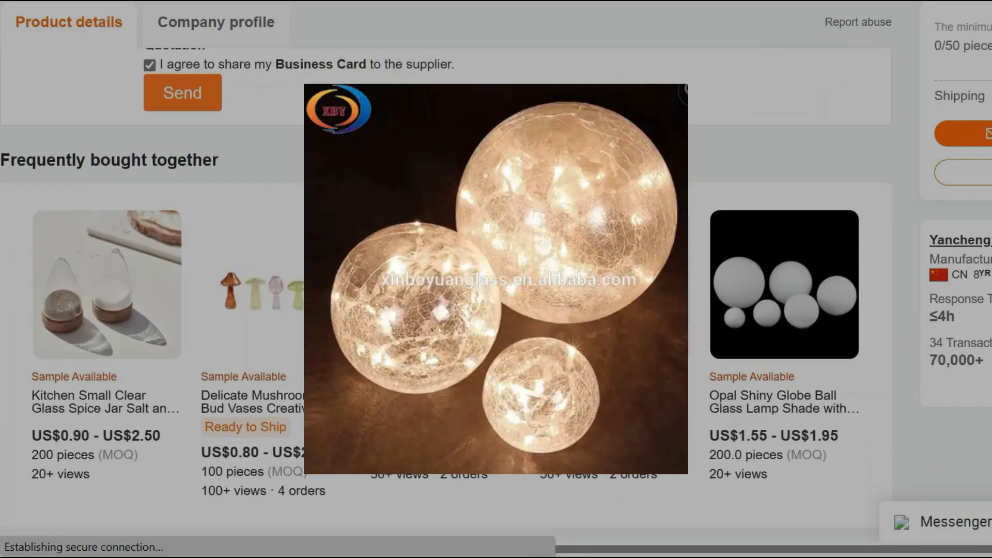
{"action": "scroll", "scroll_direction": "down", "scroll_amount": 3}
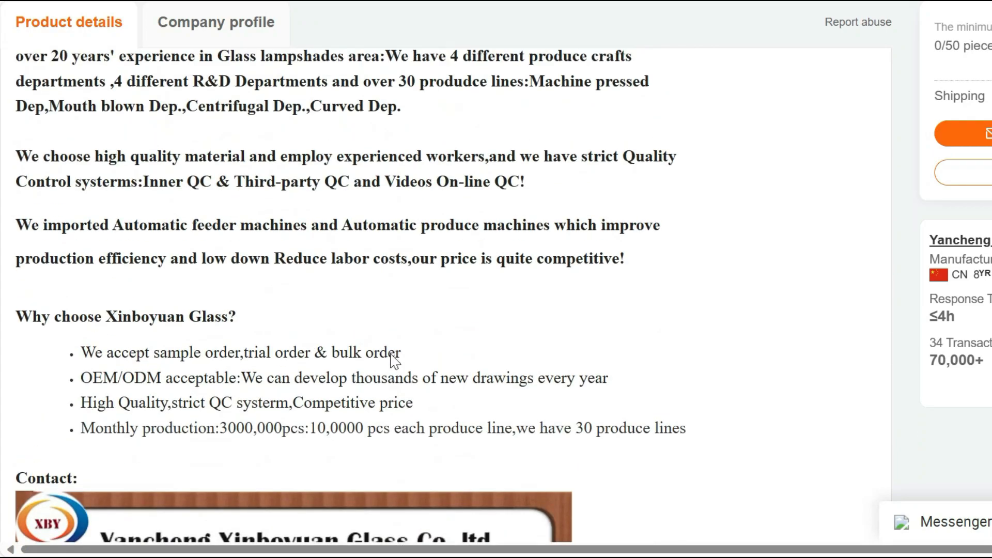
{"action": "scroll", "scroll_direction": "down", "scroll_amount": 3}
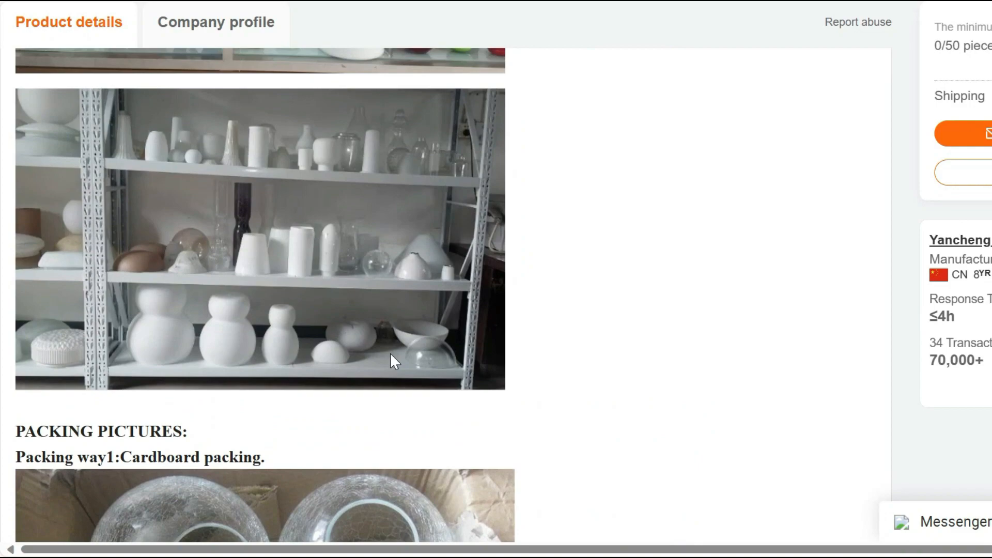
{"action": "scroll", "scroll_direction": "down", "scroll_amount": 3}
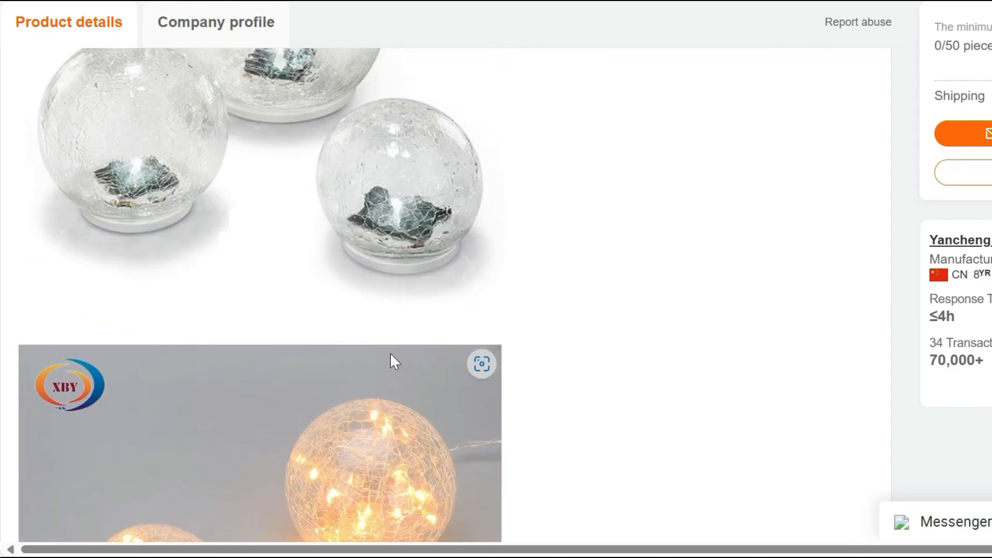
{"action": "scroll", "scroll_direction": "down", "scroll_amount": 3}
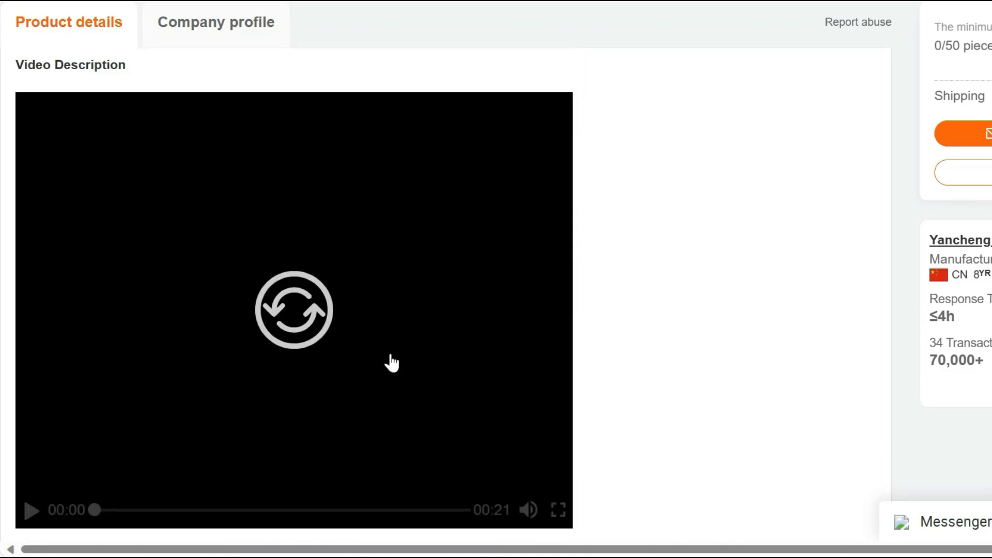
{"action": "scroll", "scroll_direction": "down", "scroll_amount": 3}
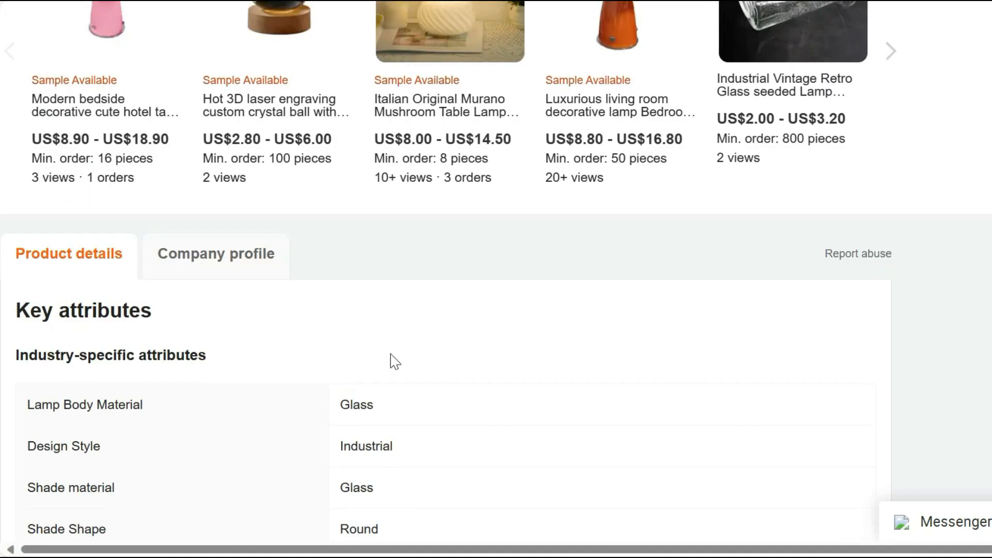
Step: Return to the top of the listing and show the second thumbnail photo of the glowing crackle glass ball
{"action": "scroll", "scroll_direction": "up", "scroll_amount": 3}
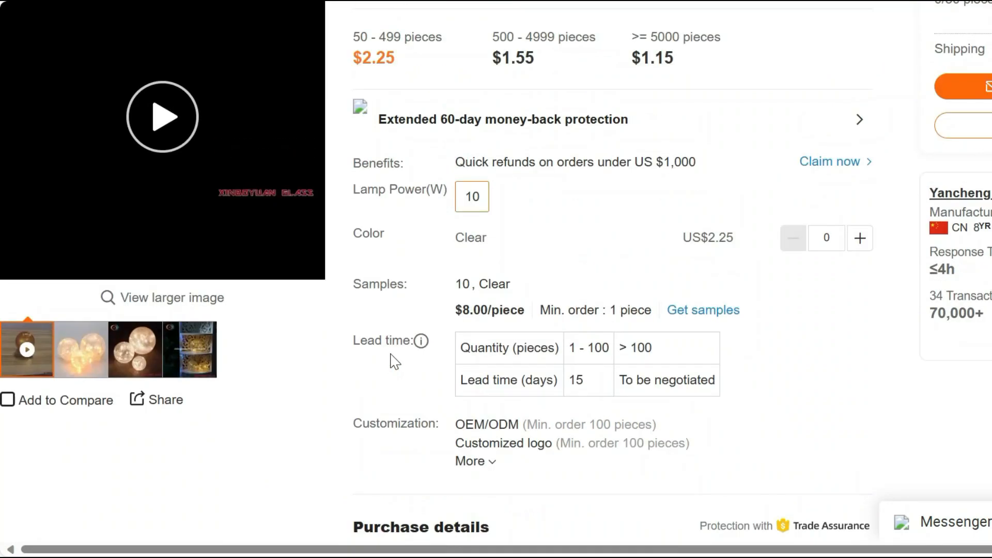
{"action": "scroll", "scroll_direction": "up", "scroll_amount": 3}
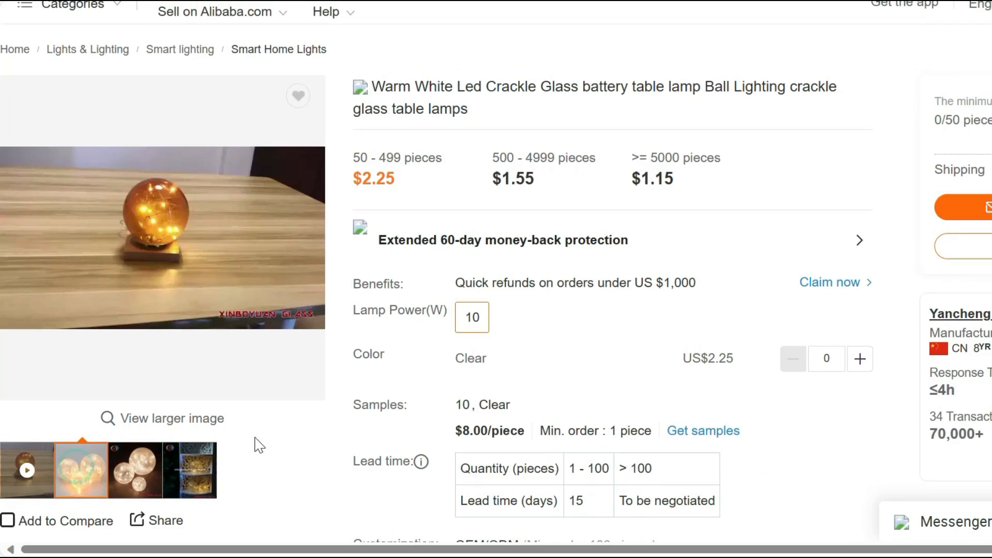
{"action": "left_click", "coordinate": [80, 469]}
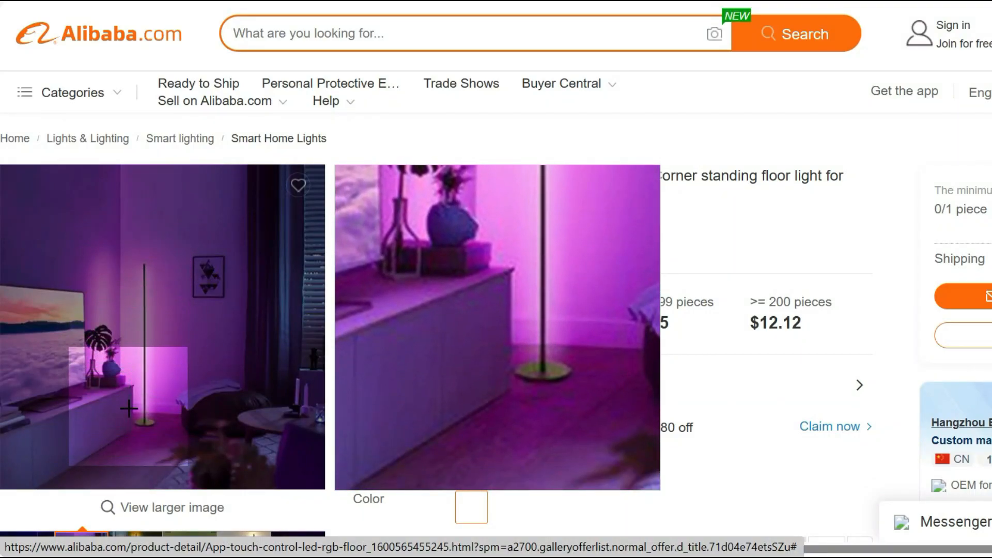
{"action": "mouse_move", "coordinate": [47, 300]}
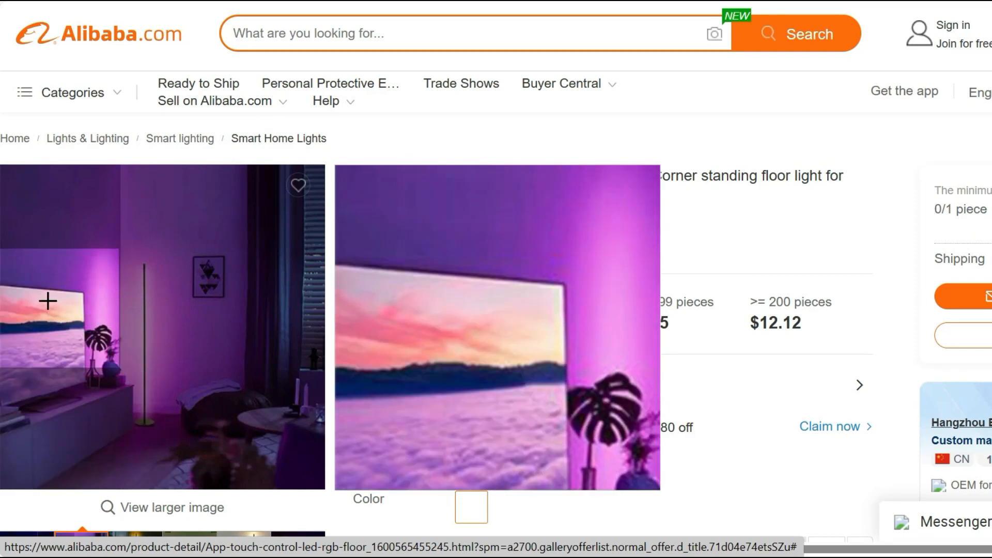
{"action": "mouse_move", "coordinate": [137, 262]}
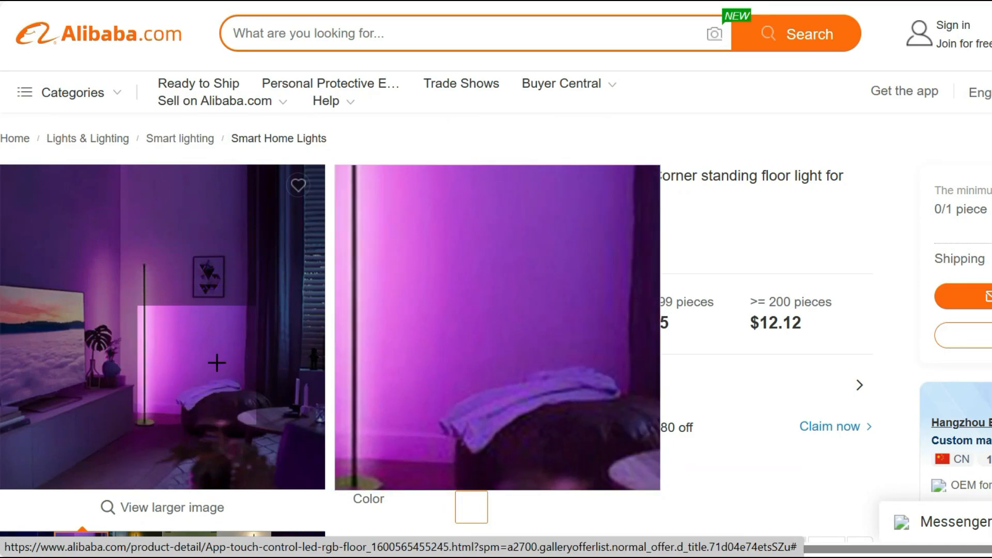
{"action": "scroll", "scroll_direction": "down", "scroll_amount": 3}
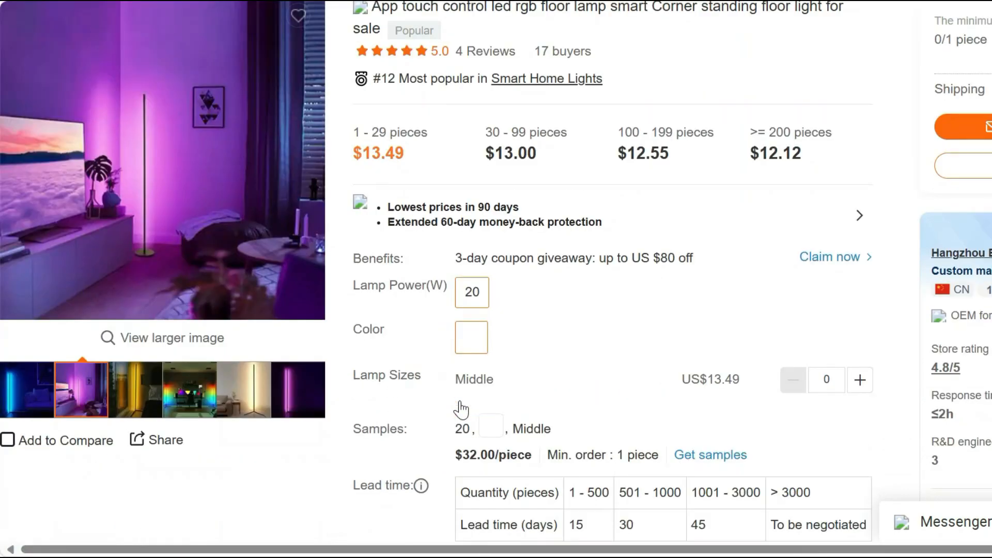
{"action": "scroll", "scroll_direction": "down", "scroll_amount": 3}
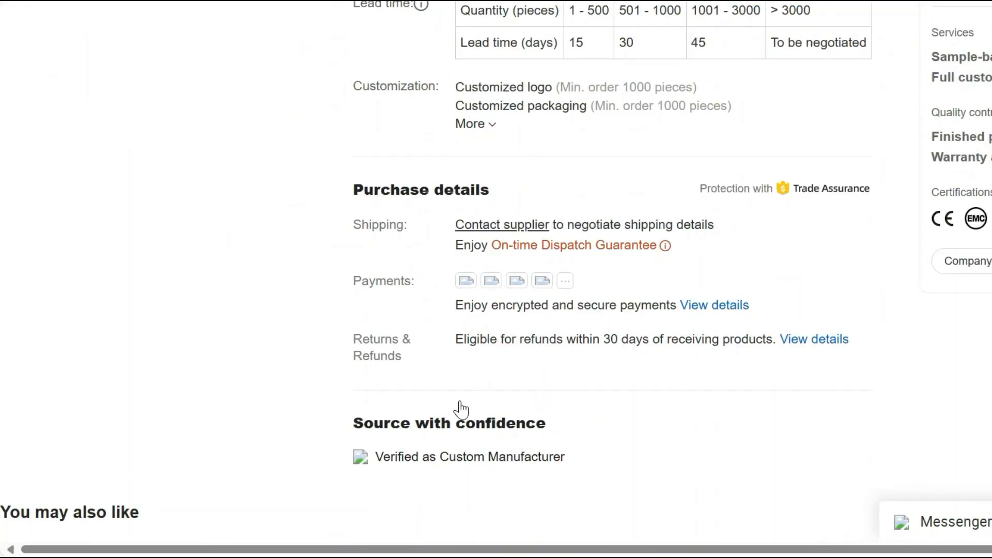
{"action": "scroll", "scroll_direction": "down", "scroll_amount": 3}
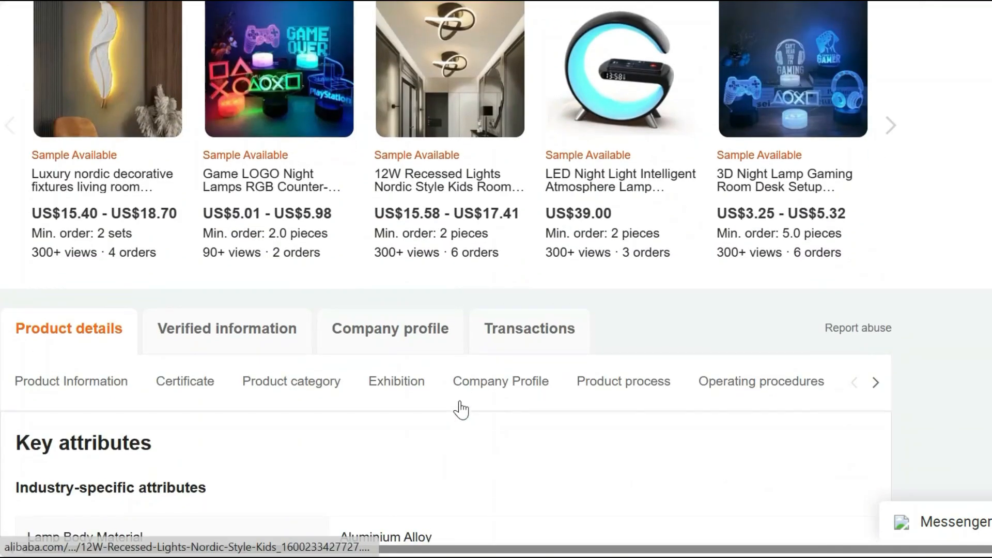
Step: Scroll the RGB floor lamp's Product details through key attributes and the demo video
{"action": "scroll", "scroll_direction": "down", "scroll_amount": 3}
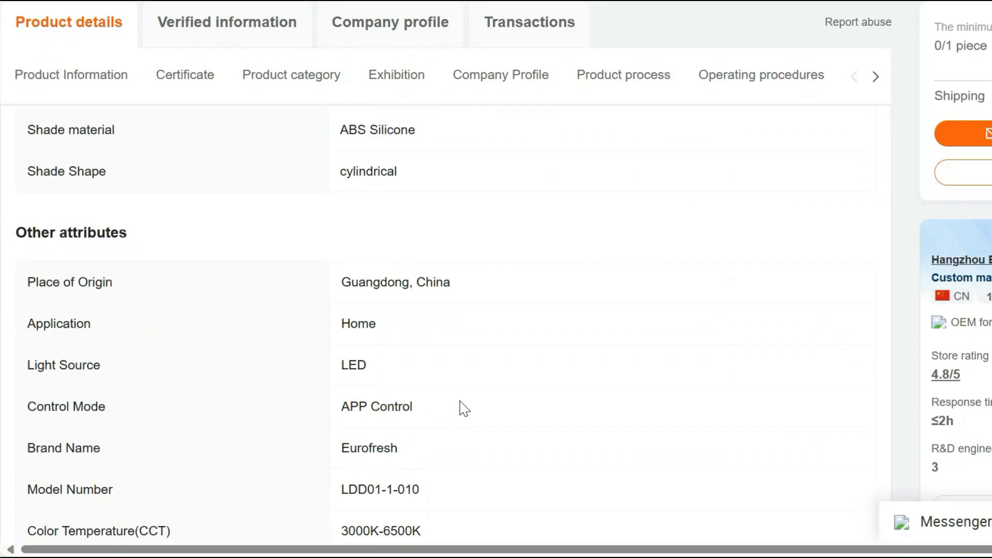
{"action": "scroll", "scroll_direction": "down", "scroll_amount": 3}
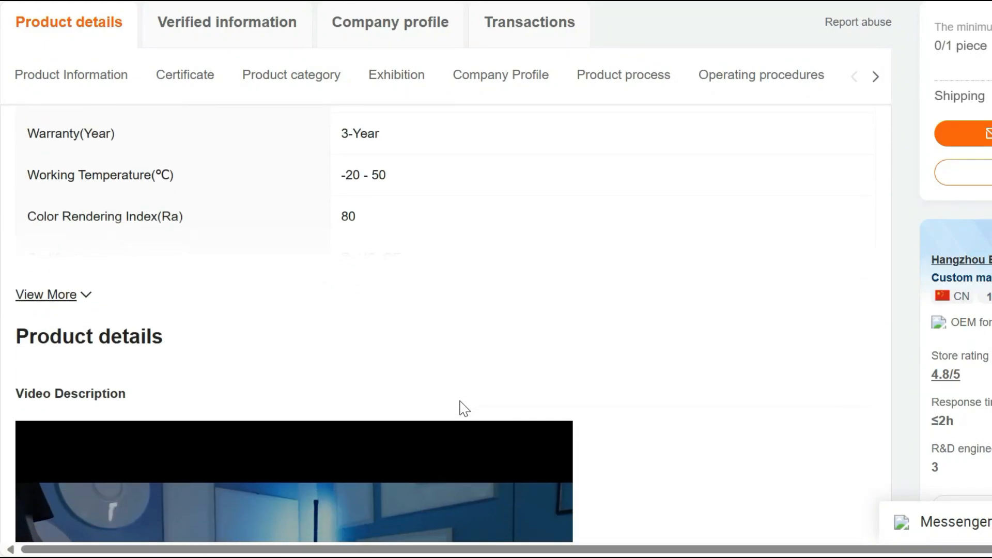
{"action": "scroll", "scroll_direction": "down", "scroll_amount": 3}
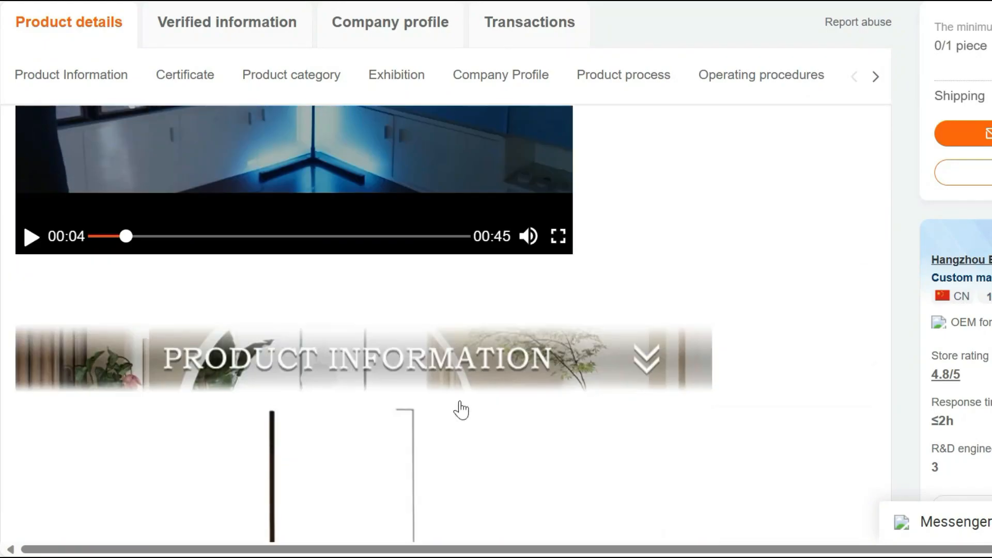
{"action": "scroll", "scroll_direction": "down", "scroll_amount": 3}
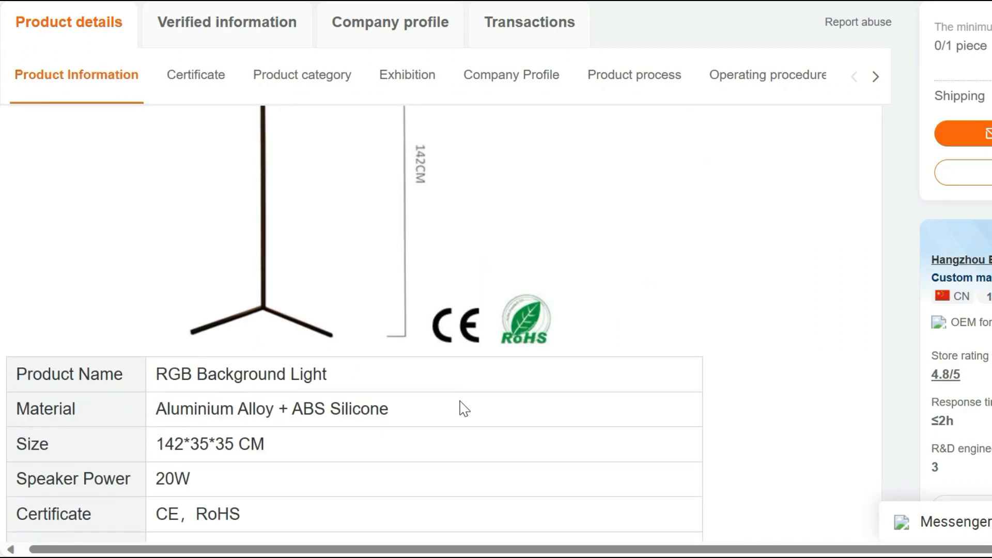
{"action": "scroll", "scroll_direction": "down", "scroll_amount": 3}
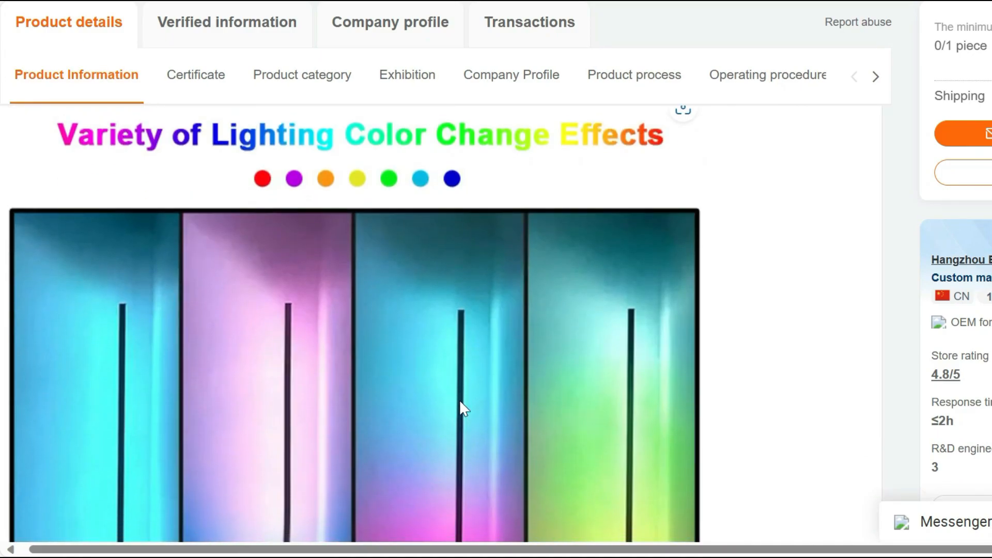
Step: Continue past product information and colour effect photos to the CE, RoHS and ERP certificates
{"action": "scroll", "scroll_direction": "down", "scroll_amount": 3}
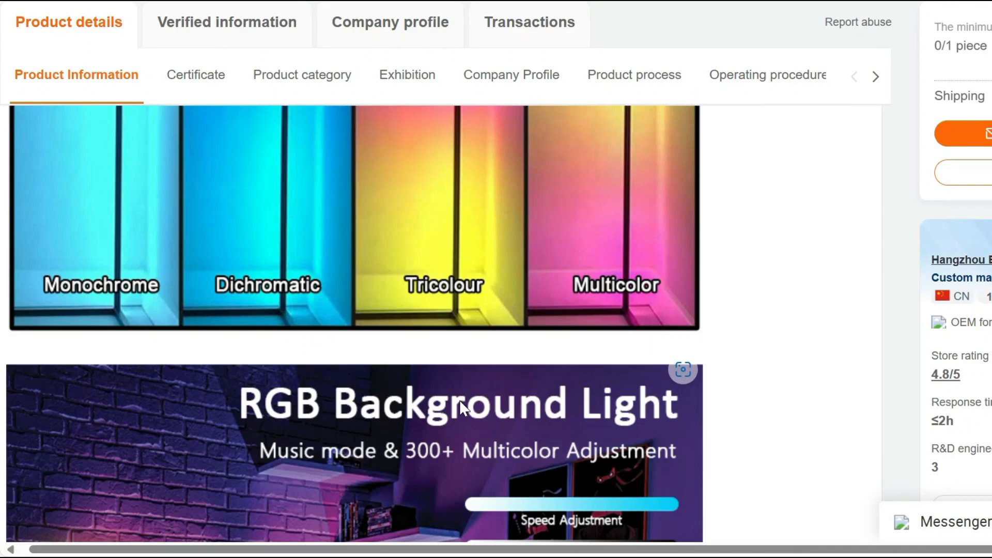
{"action": "scroll", "scroll_direction": "down", "scroll_amount": 3}
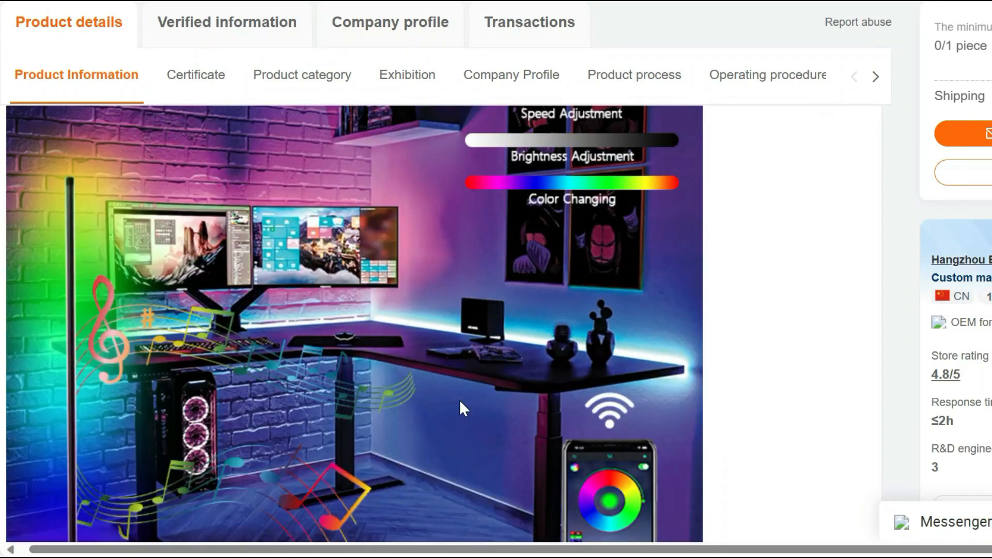
{"action": "scroll", "scroll_direction": "down", "scroll_amount": 3}
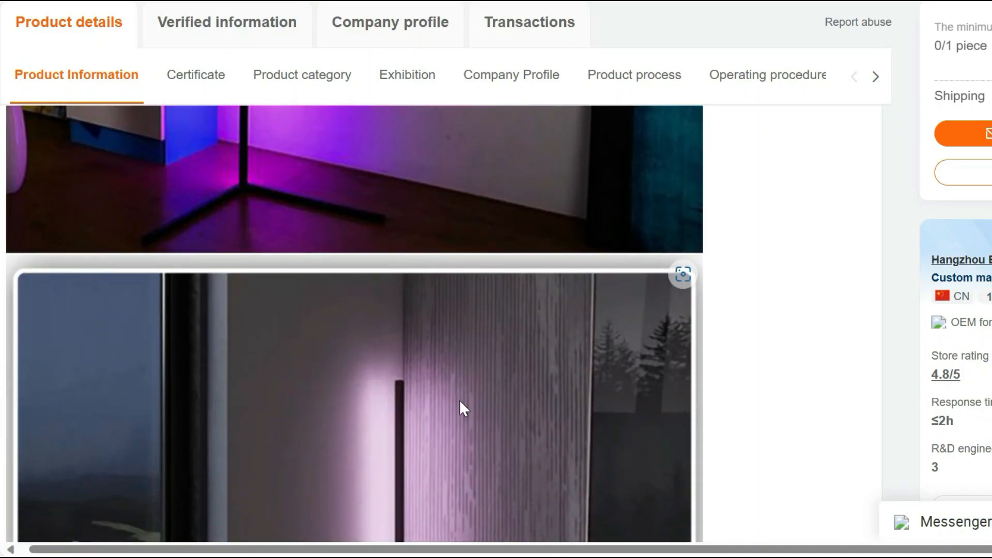
{"action": "scroll", "scroll_direction": "down", "scroll_amount": 3}
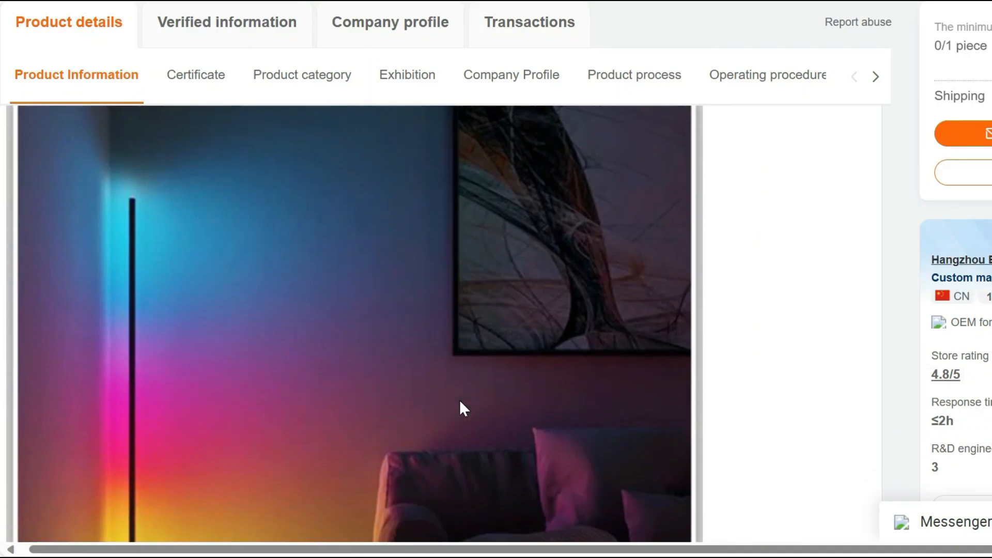
{"action": "scroll", "scroll_direction": "down", "scroll_amount": 3}
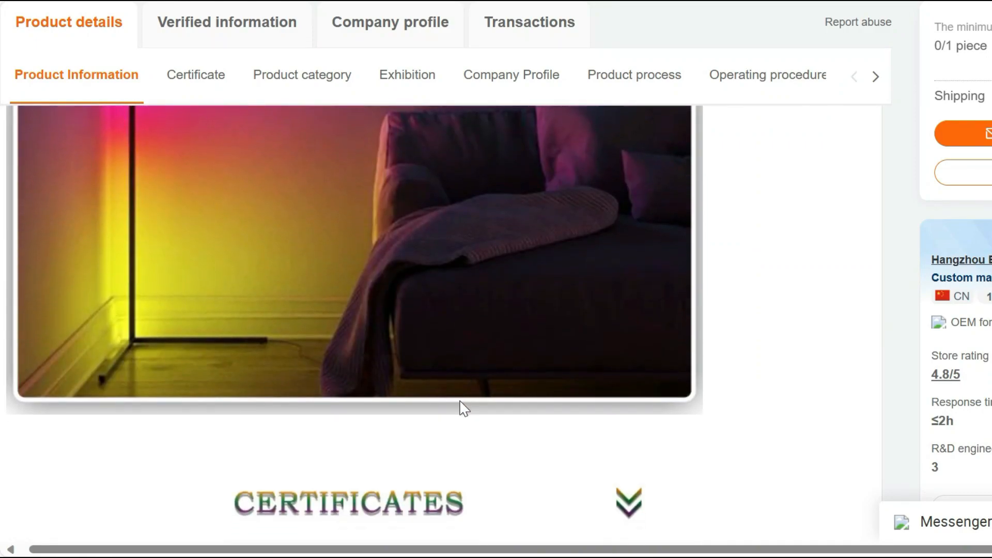
{"action": "left_click", "coordinate": [195, 75]}
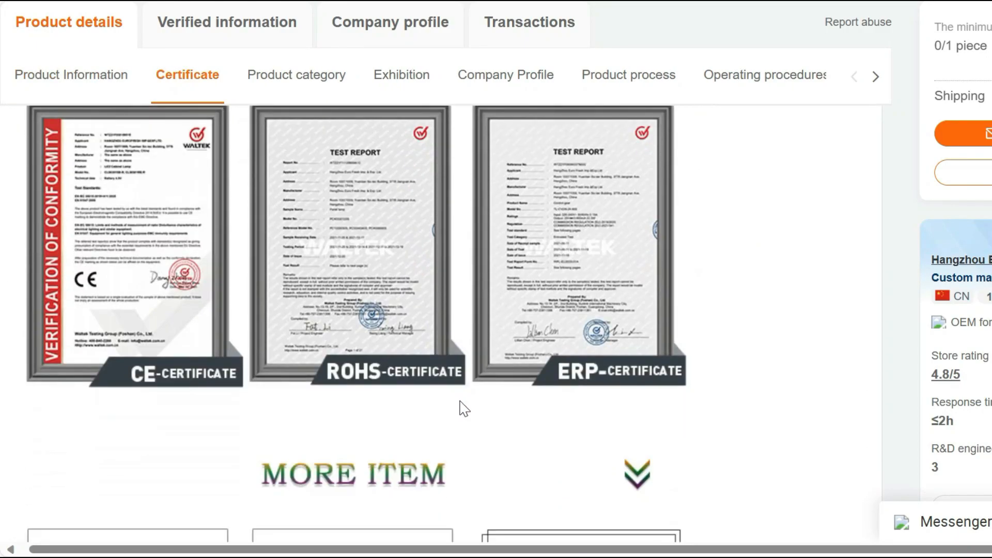
Step: Go through the supplier's More Lamps, Exhibition and Company Profile sections
{"action": "scroll", "scroll_direction": "down", "scroll_amount": 3}
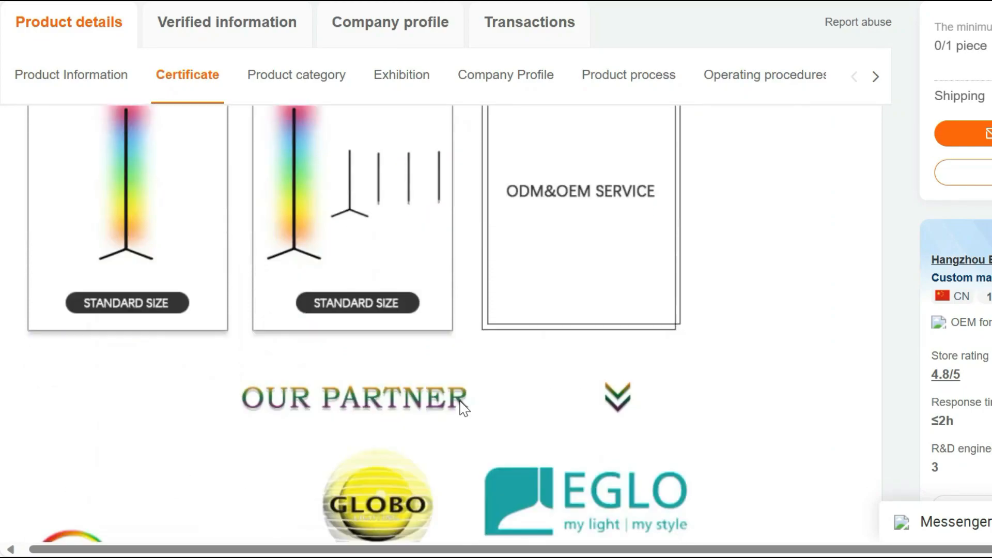
{"action": "scroll", "scroll_direction": "down", "scroll_amount": 3}
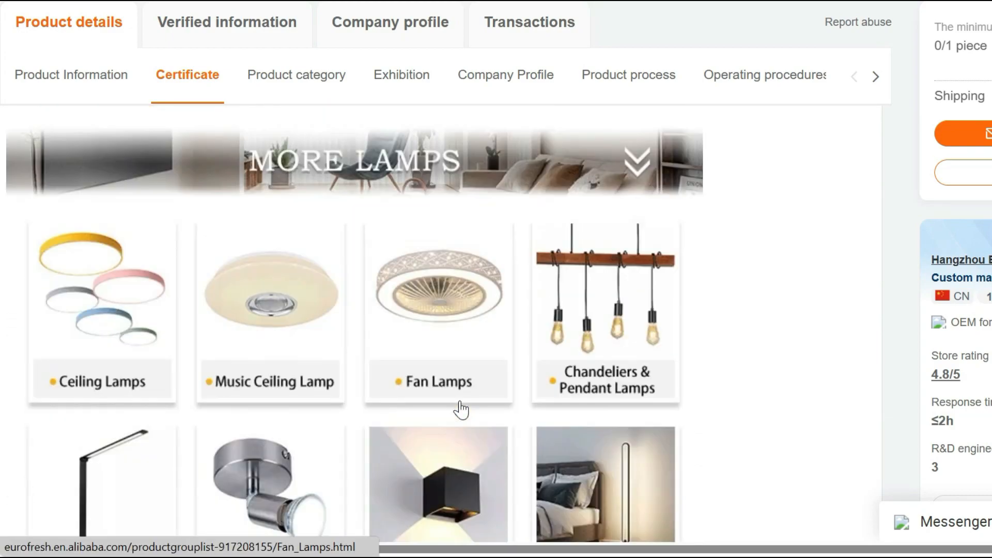
{"action": "left_click", "coordinate": [295, 75]}
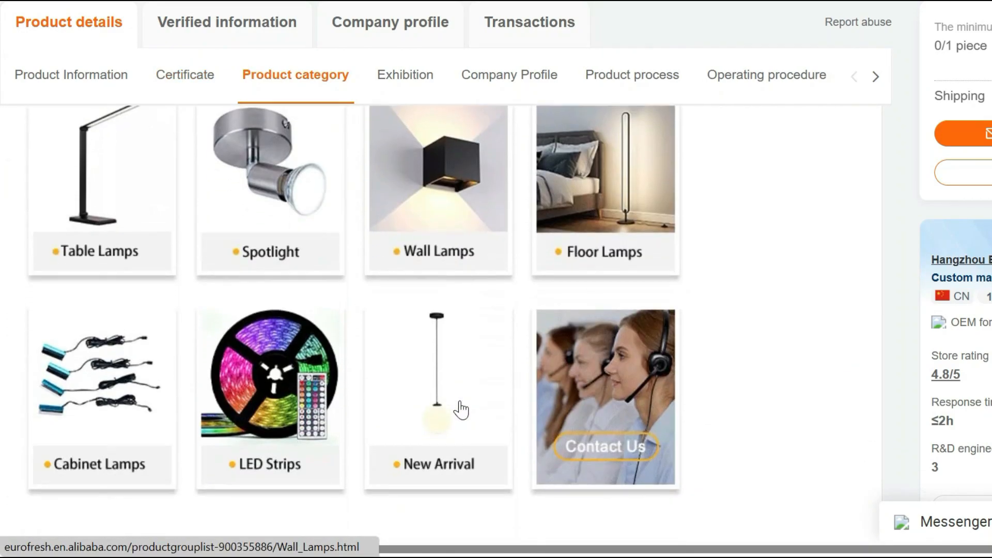
{"action": "scroll", "scroll_direction": "down", "scroll_amount": 3}
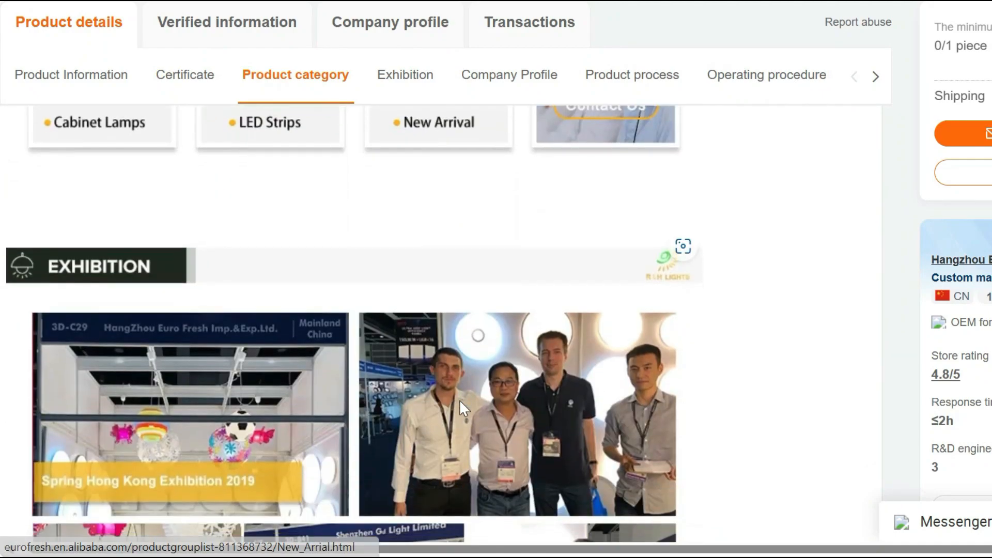
{"action": "left_click", "coordinate": [400, 75]}
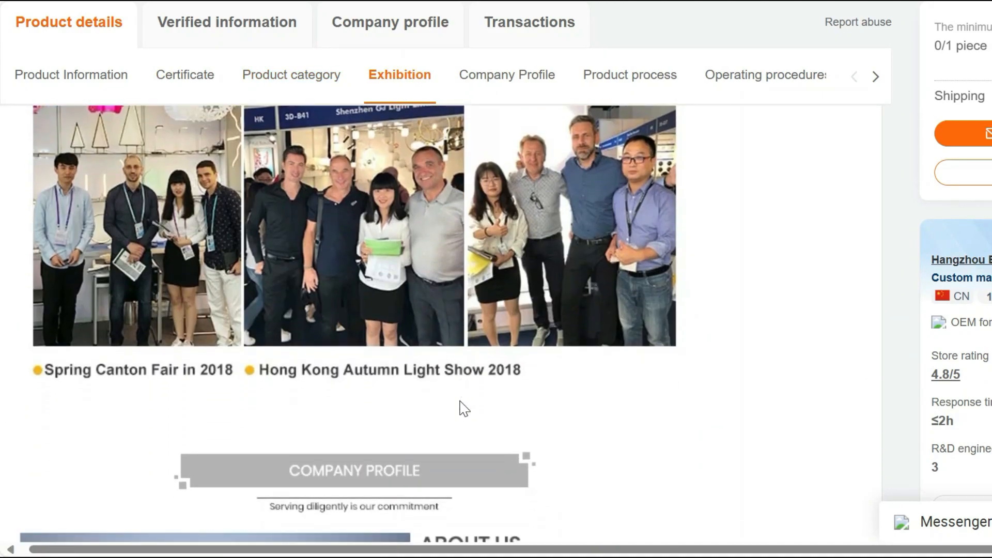
{"action": "left_click", "coordinate": [504, 74]}
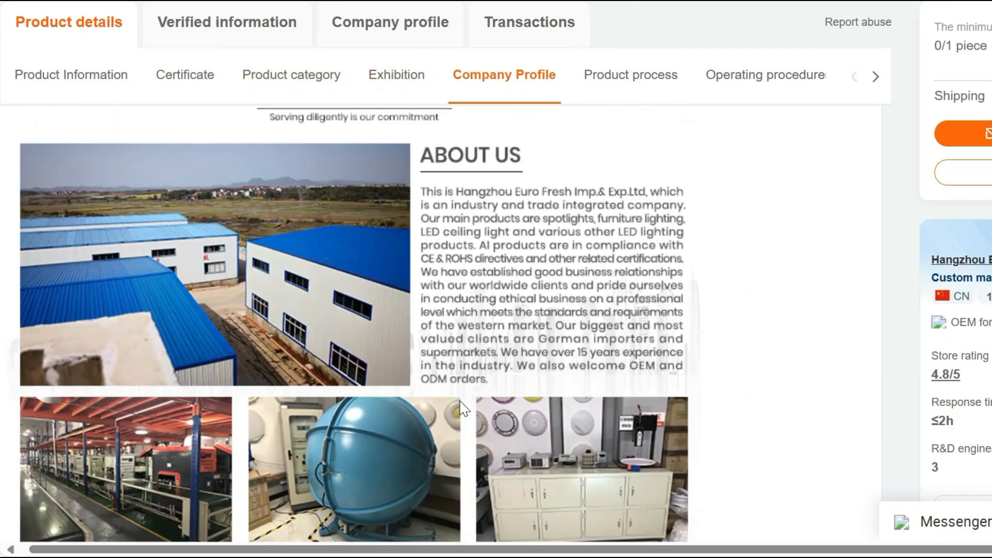
Step: Continue past the production process and operating procedures to the FAQ answers on samples, payment and delivery
{"action": "scroll", "scroll_direction": "down", "scroll_amount": 3}
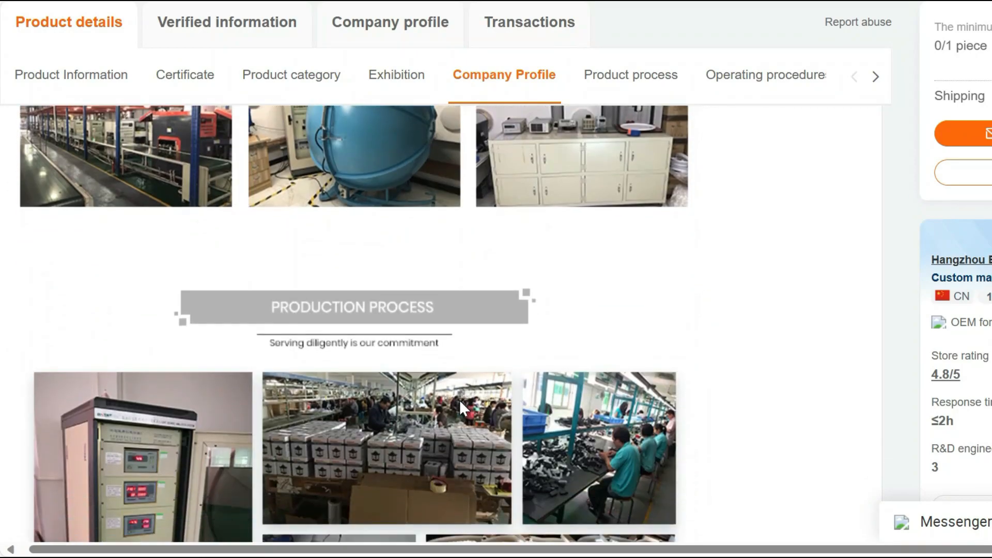
{"action": "left_click", "coordinate": [626, 75]}
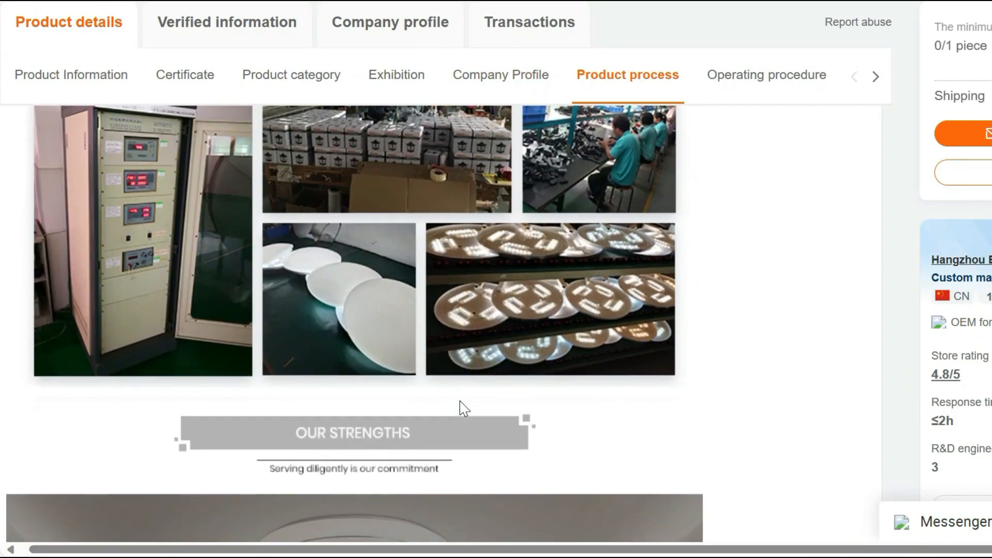
{"action": "scroll", "scroll_direction": "down", "scroll_amount": 3}
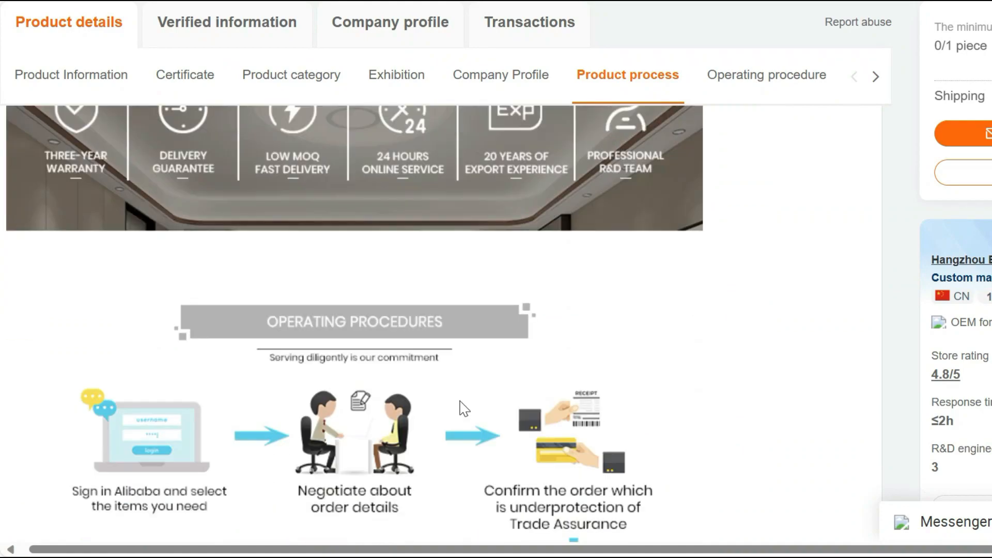
{"action": "left_click", "coordinate": [767, 74]}
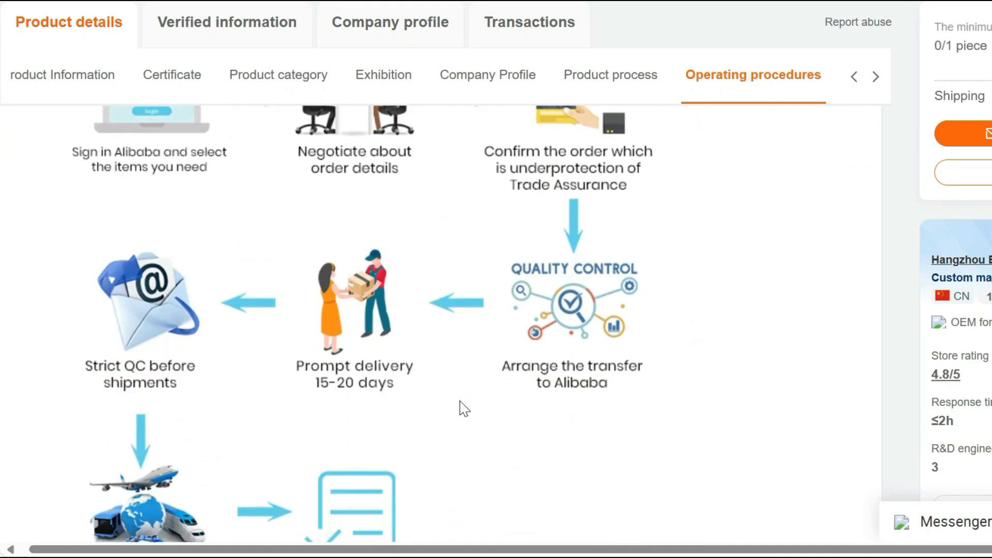
{"action": "scroll", "scroll_direction": "down", "scroll_amount": 3}
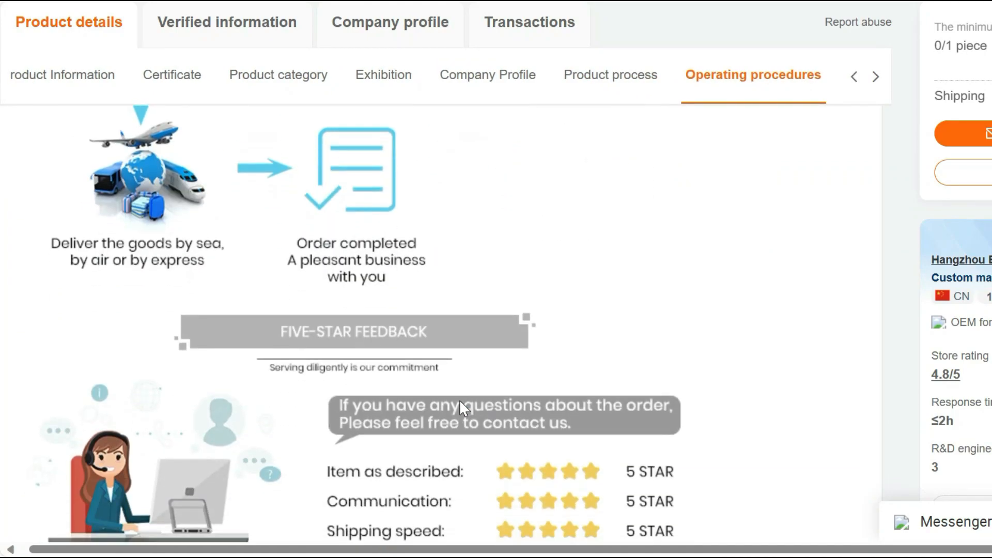
{"action": "scroll", "scroll_direction": "down", "scroll_amount": 3}
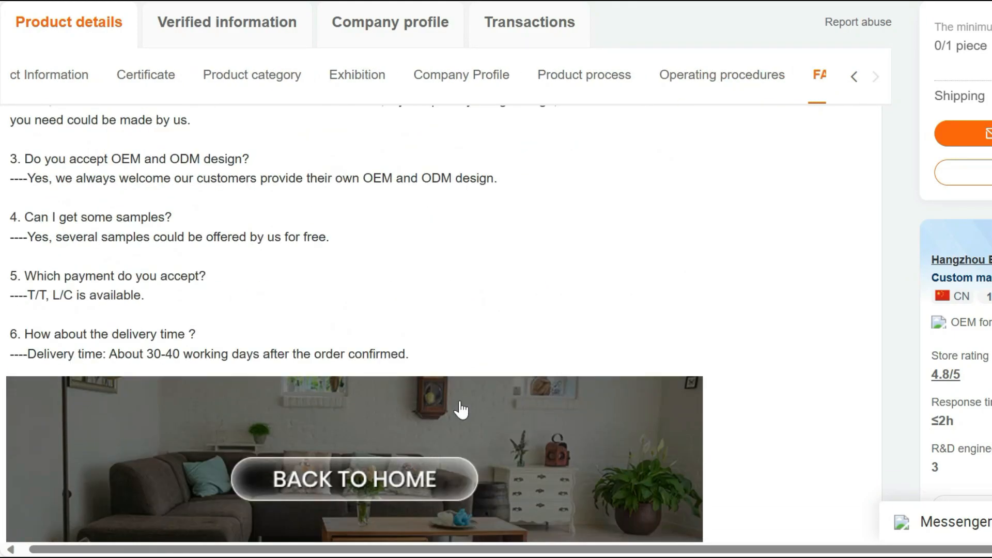
Step: Scroll past Verified export market information and the message form to Frequently bought together and popular products
{"action": "scroll", "scroll_direction": "down", "scroll_amount": 3}
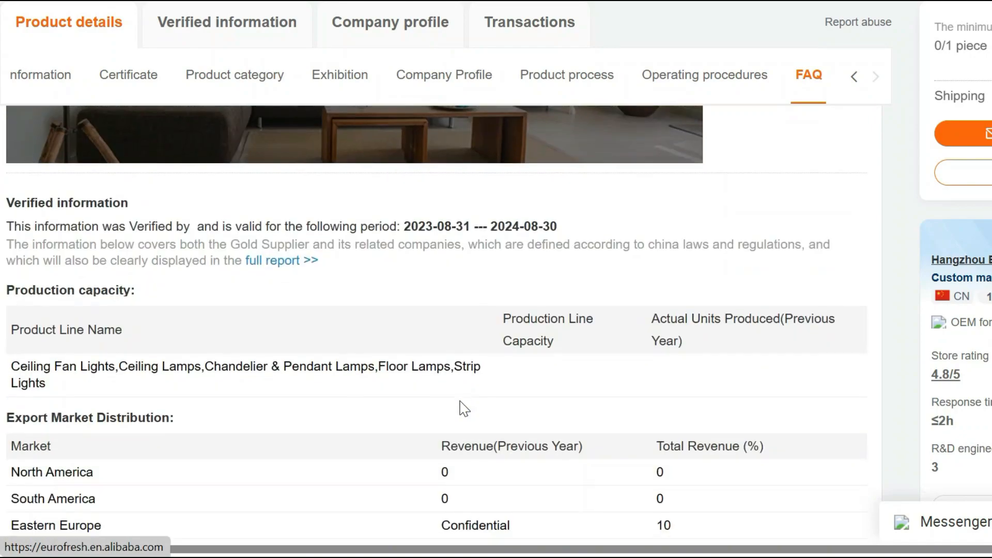
{"action": "scroll", "scroll_direction": "down", "scroll_amount": 3}
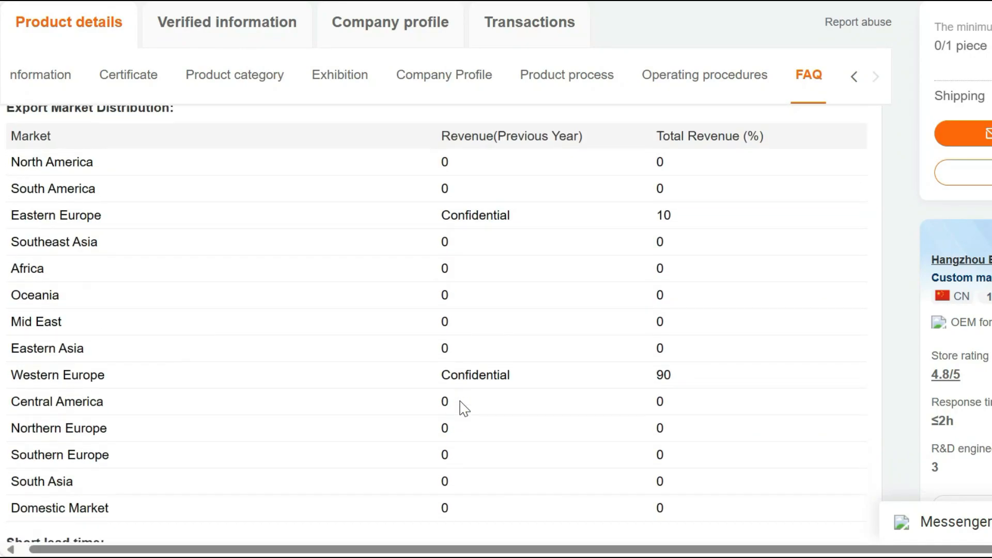
{"action": "scroll", "scroll_direction": "down", "scroll_amount": 3}
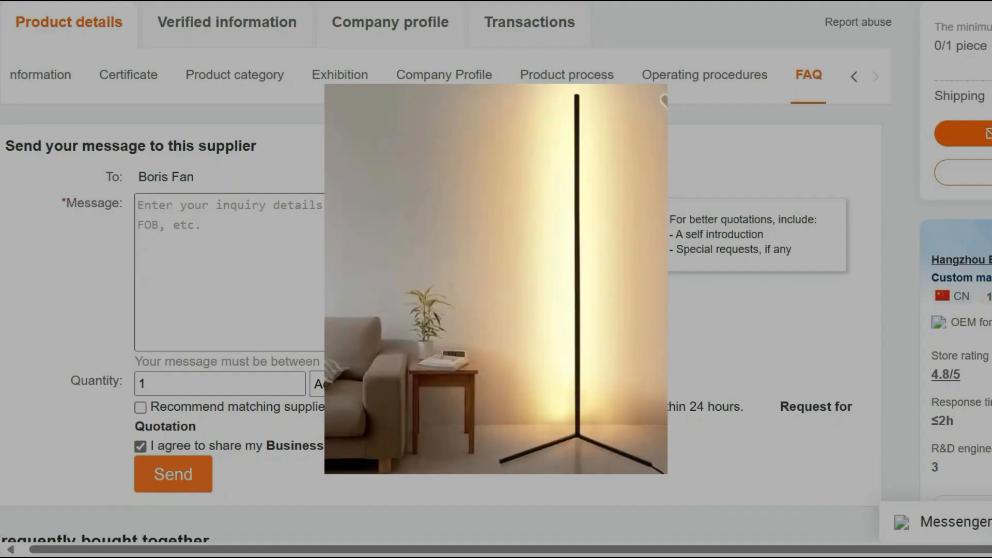
{"action": "scroll", "scroll_direction": "down", "scroll_amount": 3}
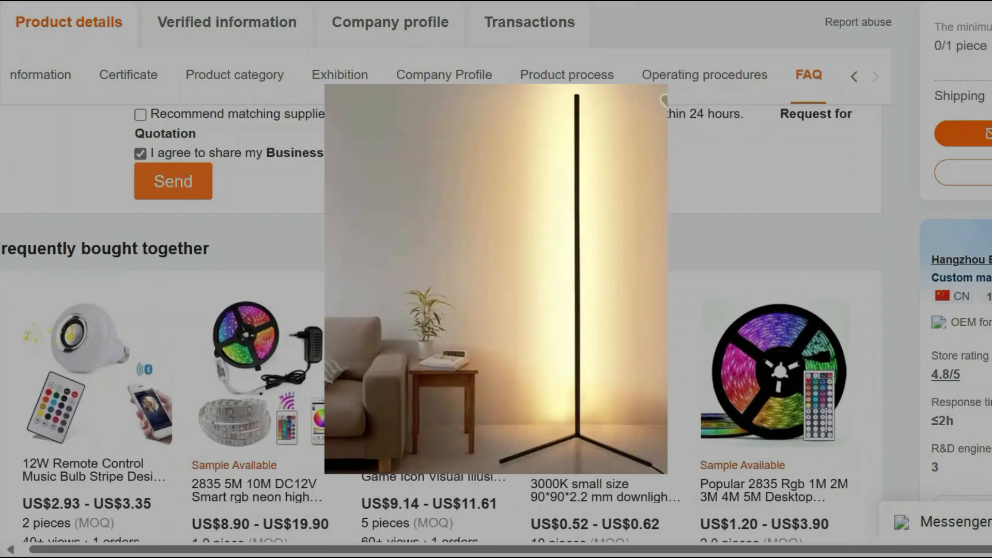
{"action": "scroll", "scroll_direction": "down", "scroll_amount": 3}
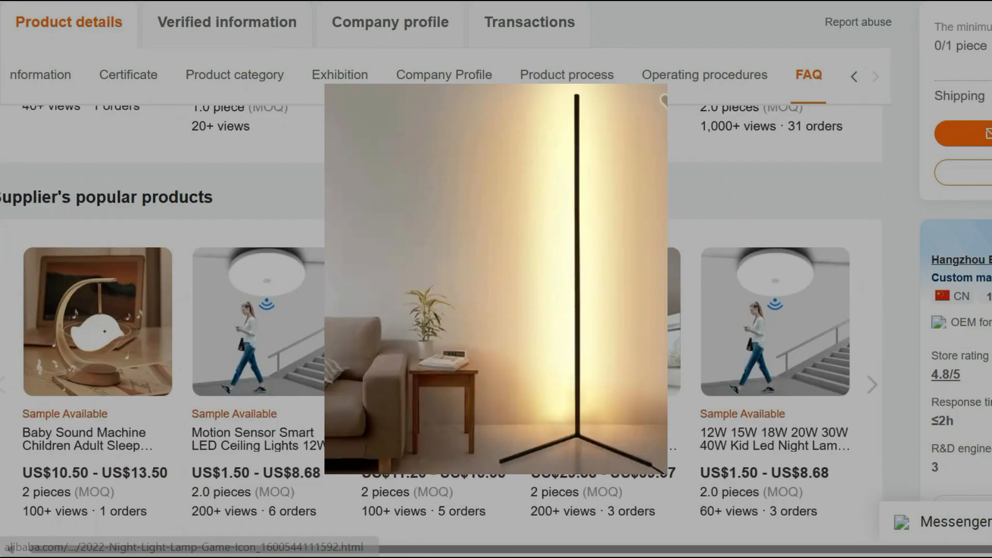